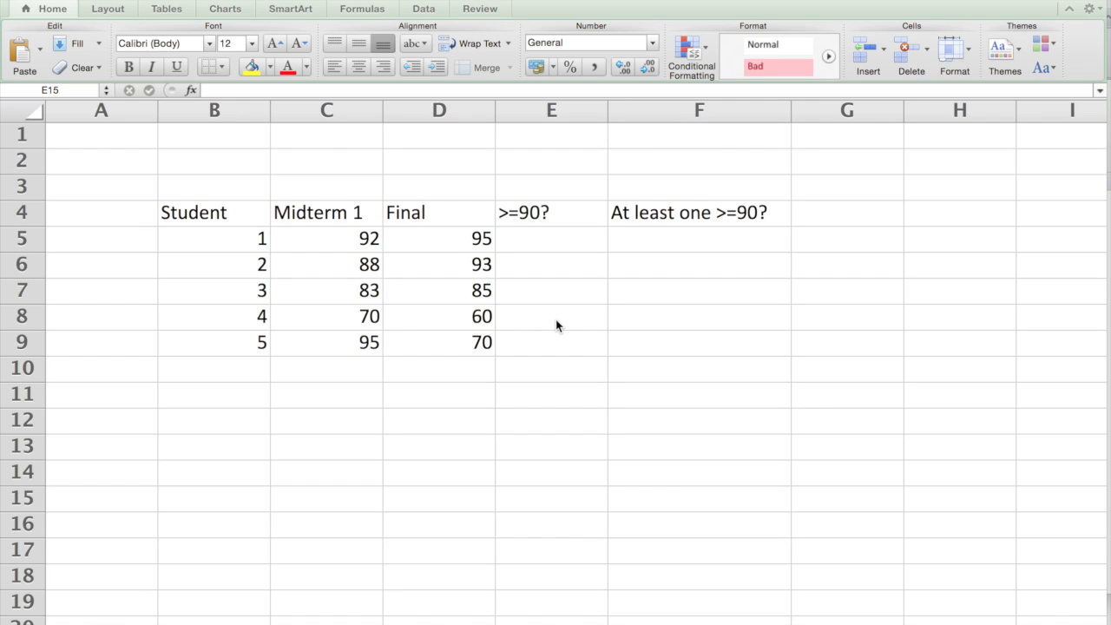
{"action": "mouse_move", "coordinate": [507, 379]}
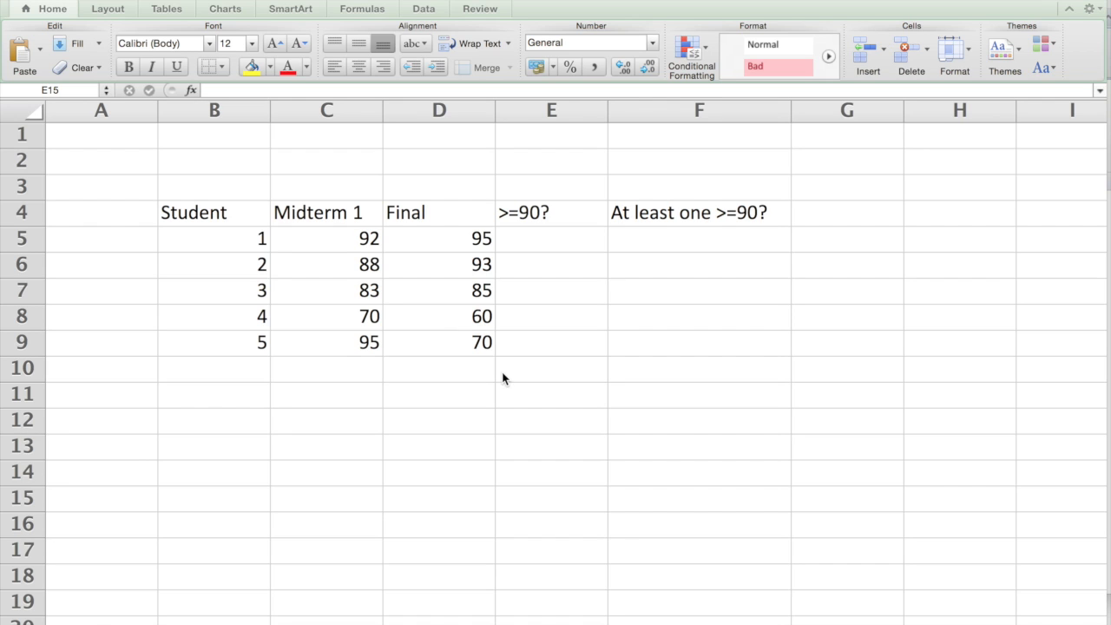
{"action": "mouse_move", "coordinate": [259, 374]}
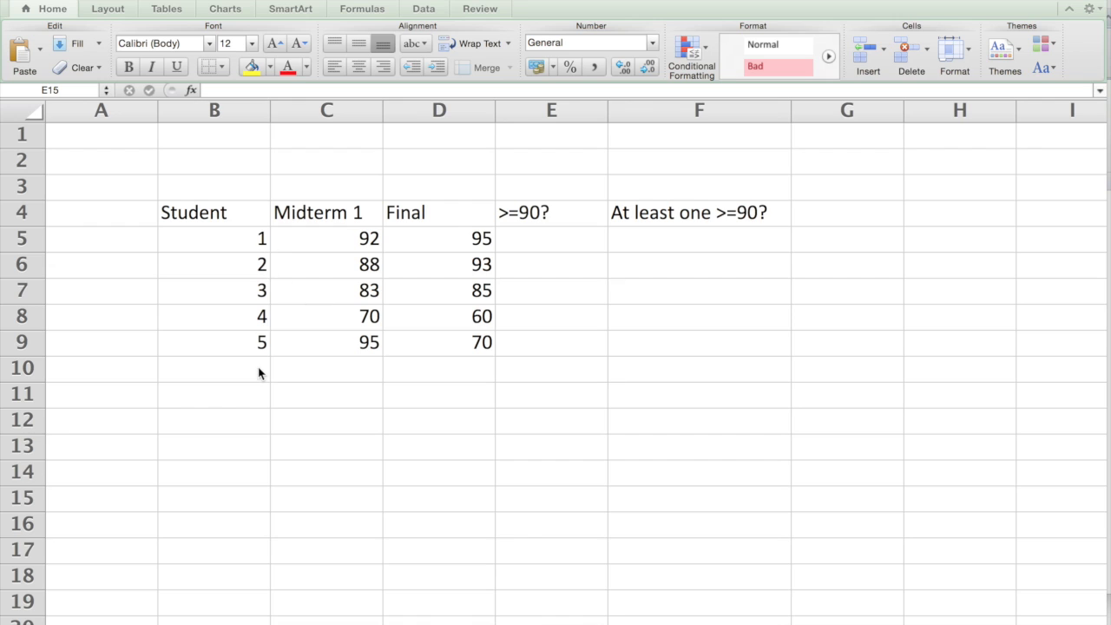
{"action": "mouse_move", "coordinate": [356, 240]}
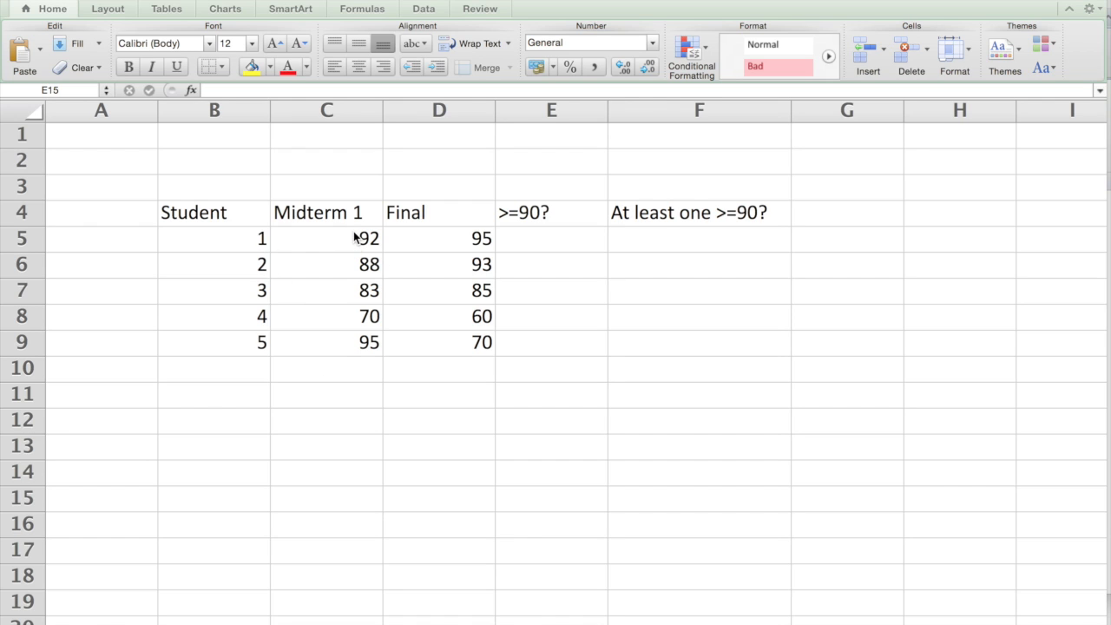
{"action": "mouse_move", "coordinate": [430, 219]}
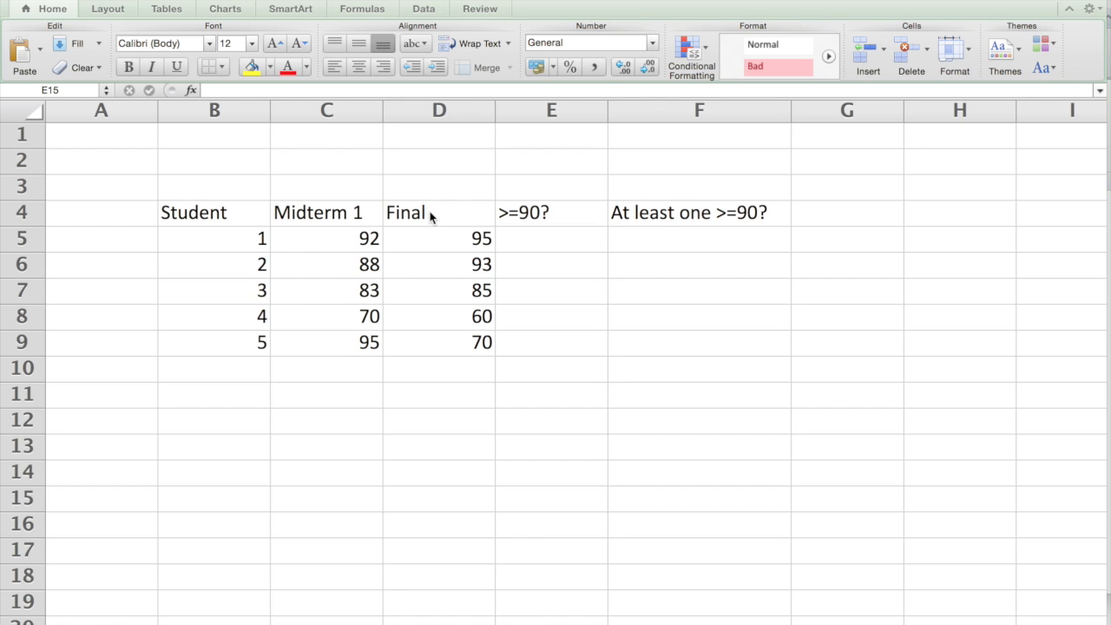
{"action": "mouse_move", "coordinate": [520, 250]}
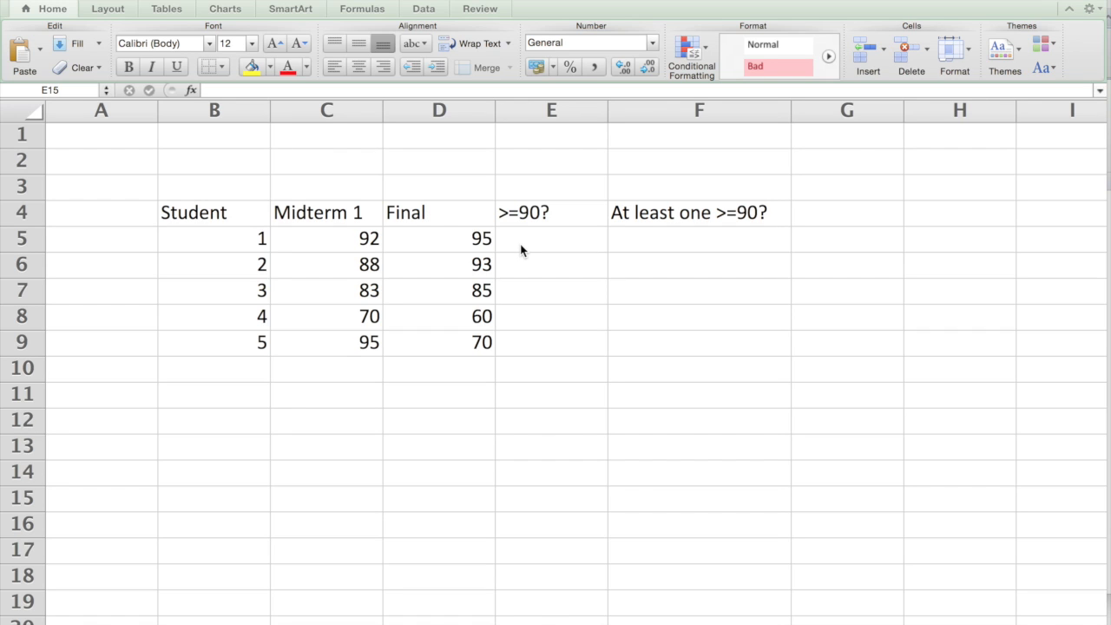
{"action": "mouse_move", "coordinate": [534, 223]}
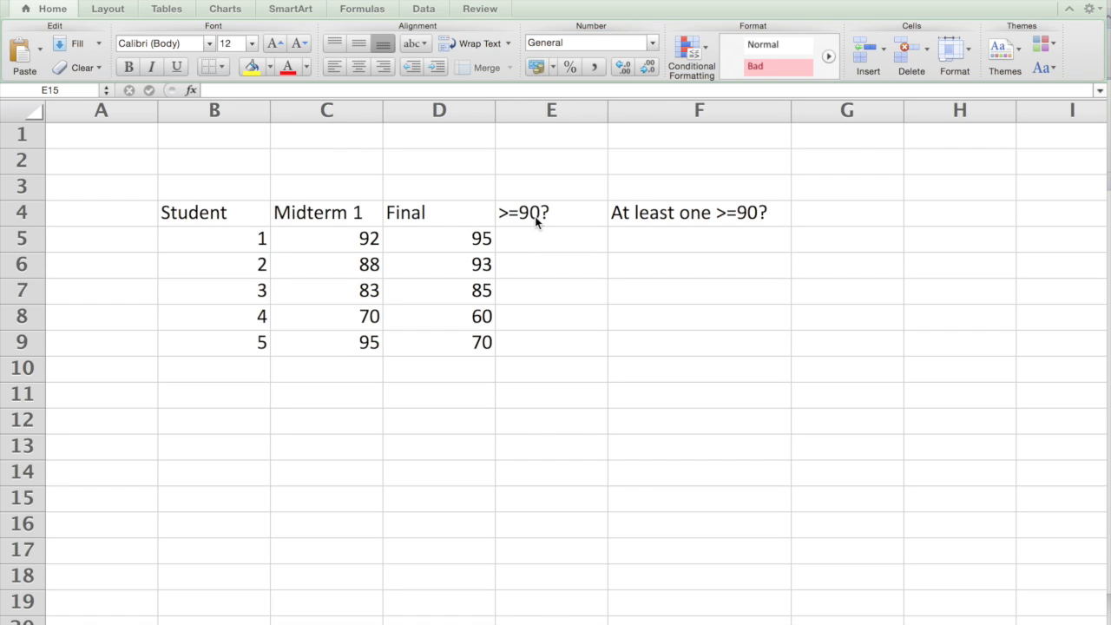
{"action": "mouse_move", "coordinate": [413, 233]}
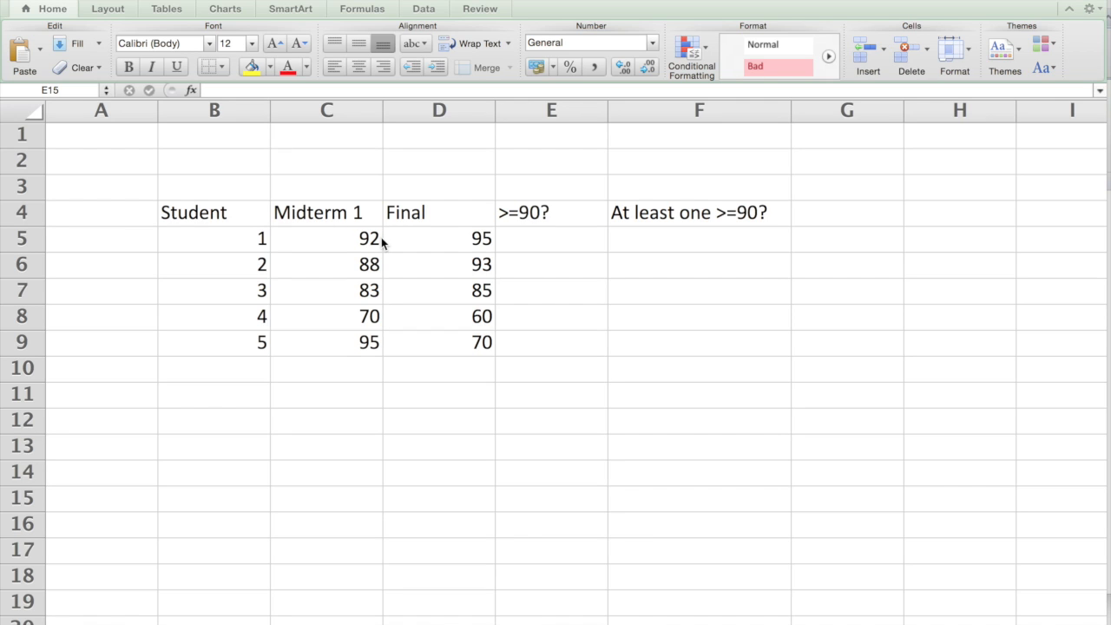
{"action": "mouse_move", "coordinate": [342, 226]}
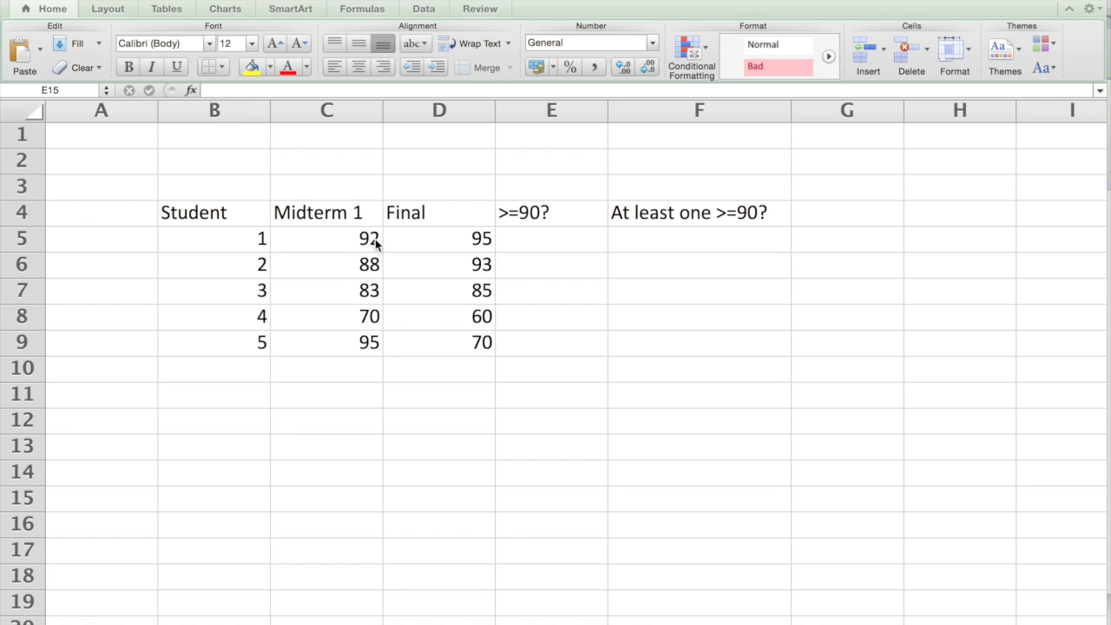
{"action": "mouse_move", "coordinate": [426, 227]}
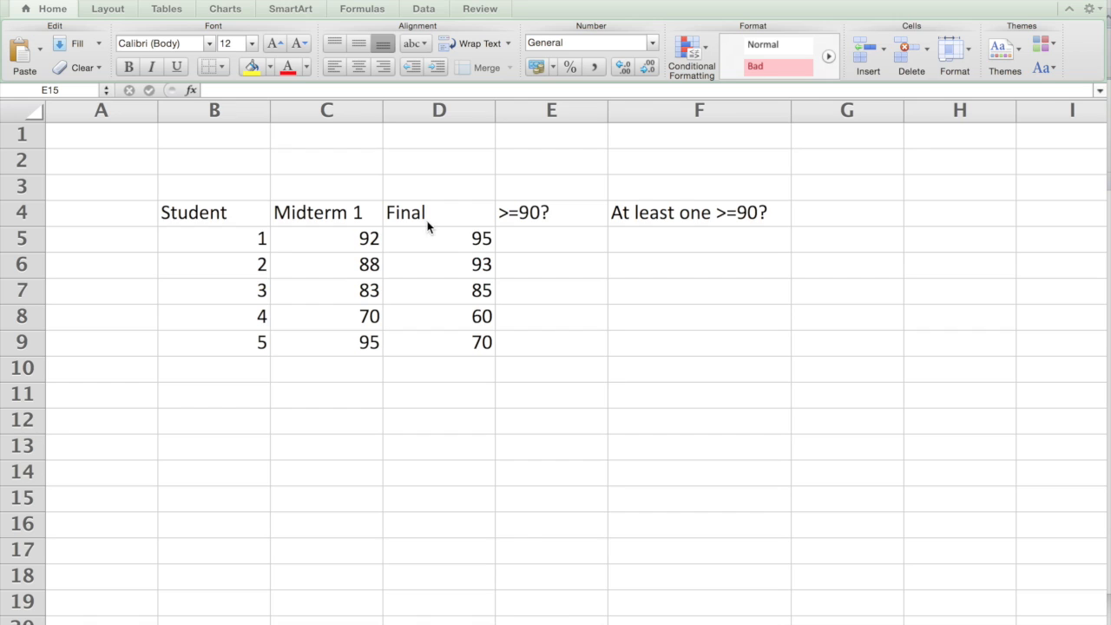
{"action": "mouse_move", "coordinate": [538, 222]}
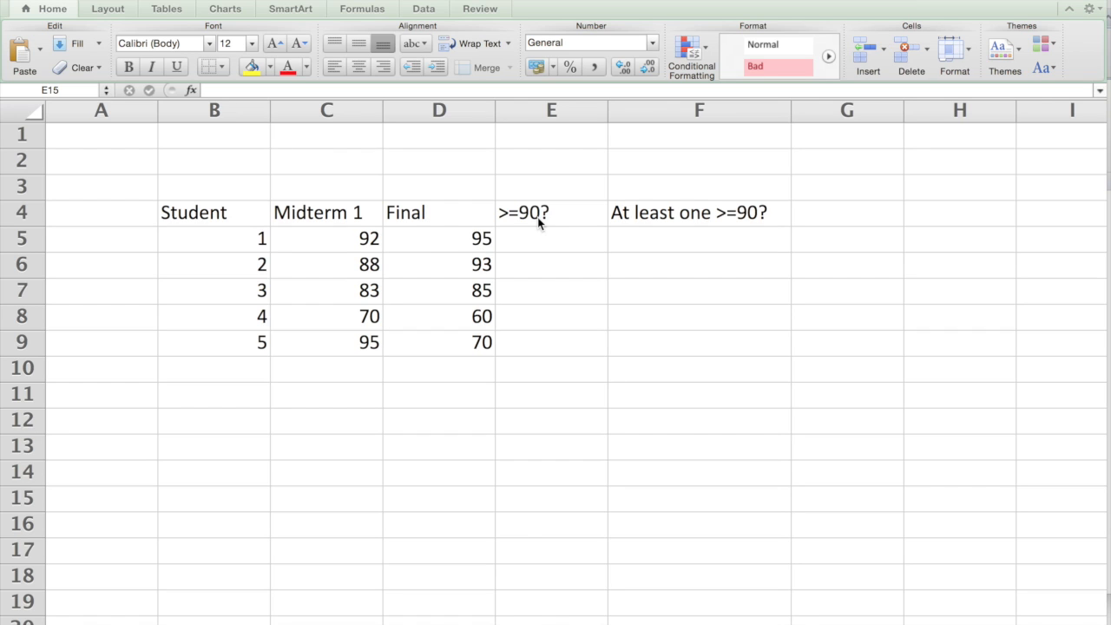
{"action": "mouse_move", "coordinate": [546, 253]}
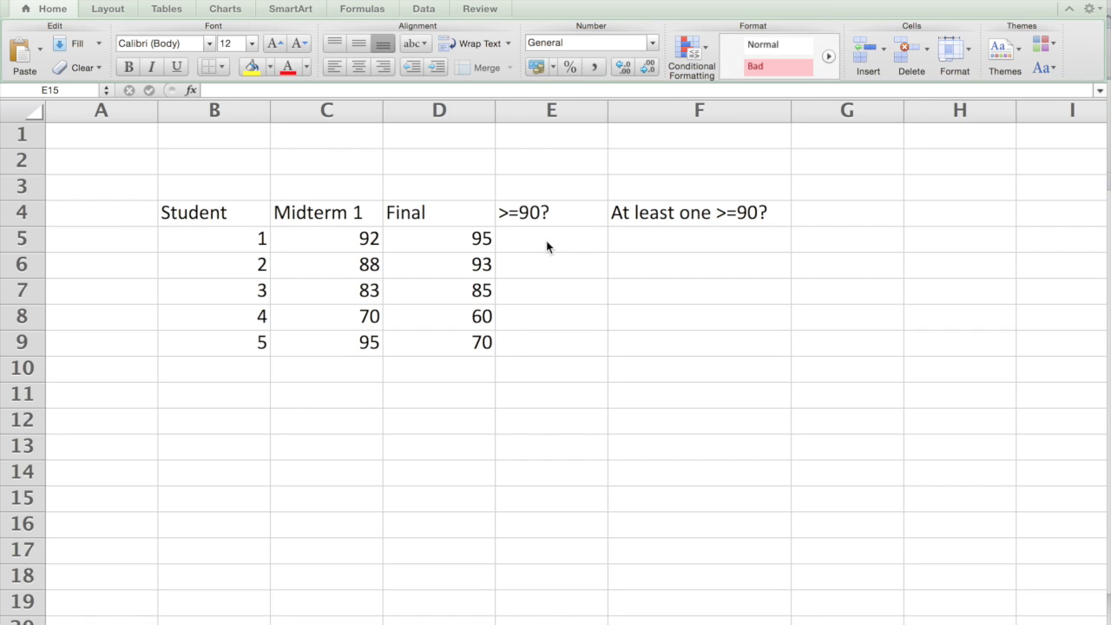
{"action": "mouse_move", "coordinate": [640, 233]}
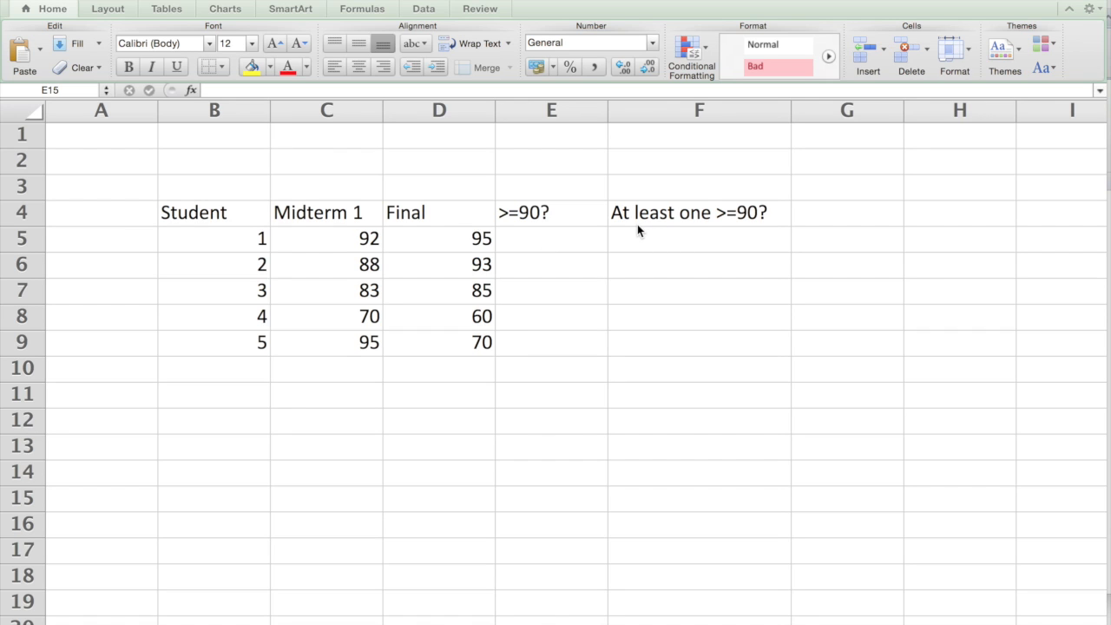
{"action": "mouse_move", "coordinate": [465, 239]}
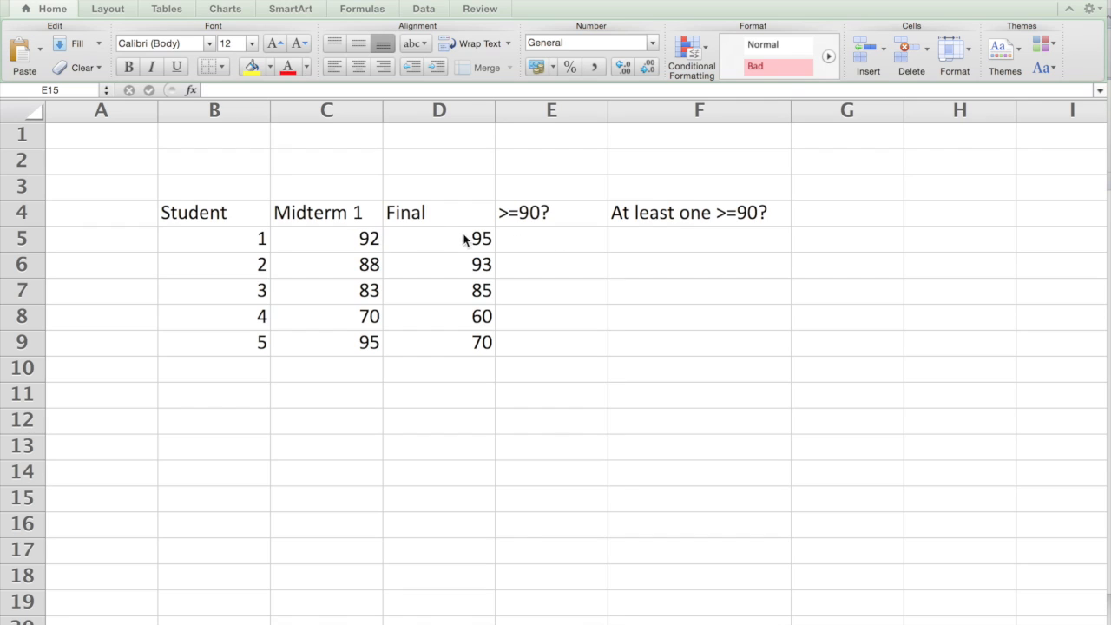
{"action": "mouse_move", "coordinate": [701, 246]}
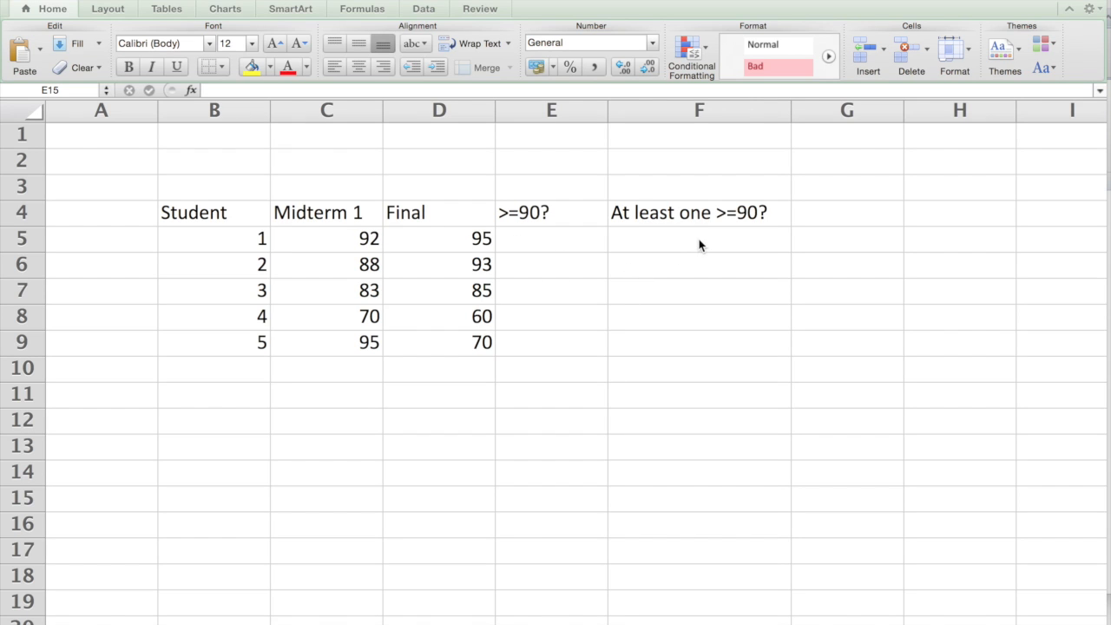
- Enter =AND(C5>=90,D5>=90) in E5, returning TRUE for student 1
{"action": "left_click", "coordinate": [552, 238]}
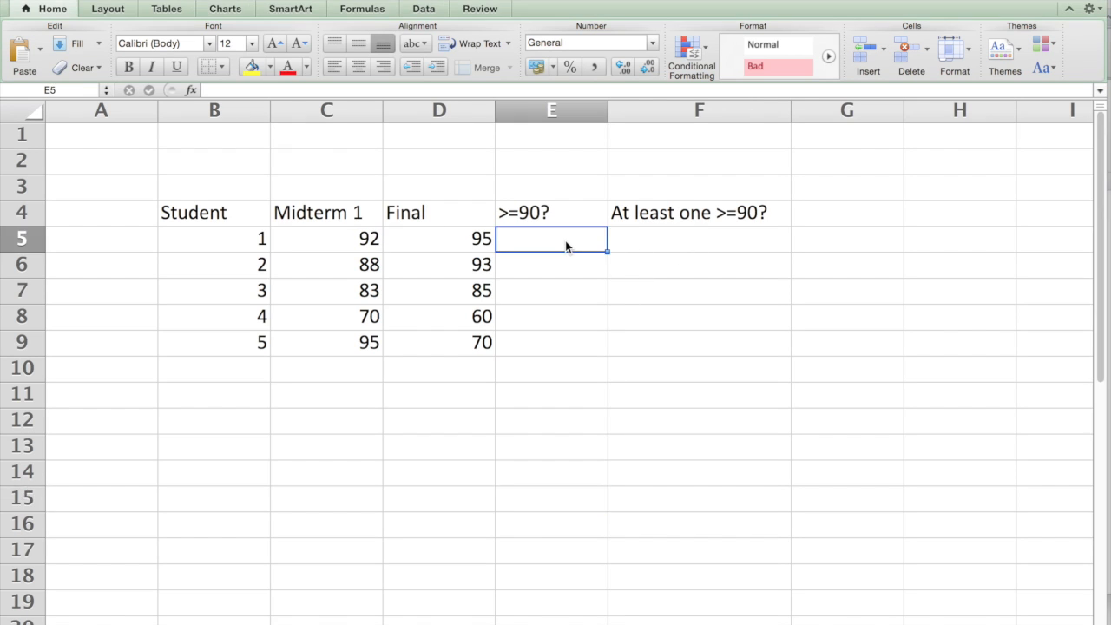
{"action": "type", "text": "="}
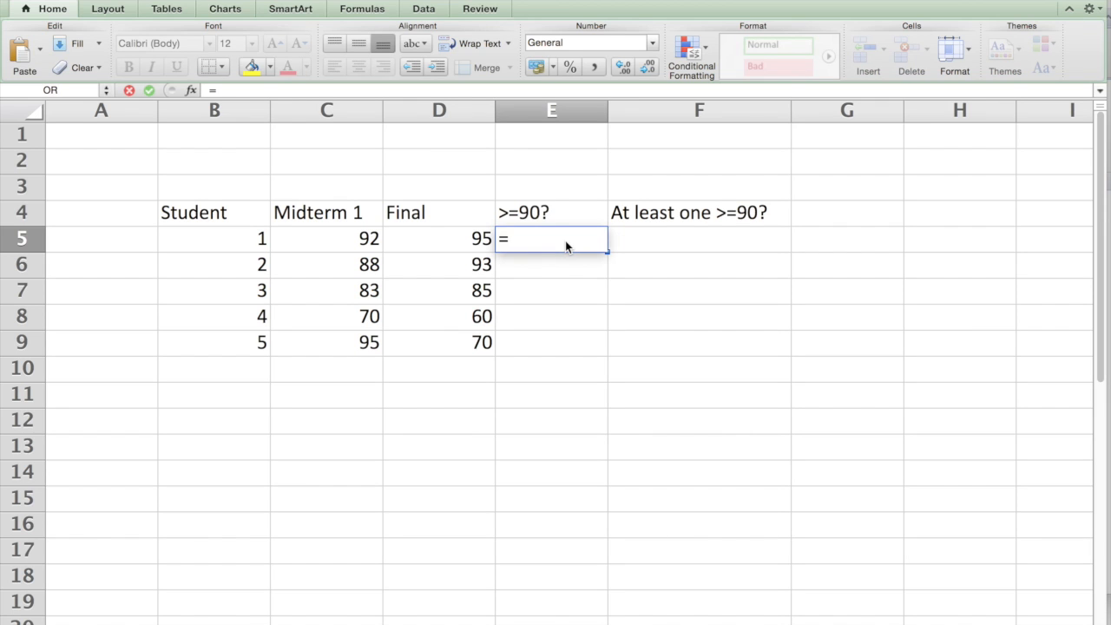
{"action": "type", "text": "AND("}
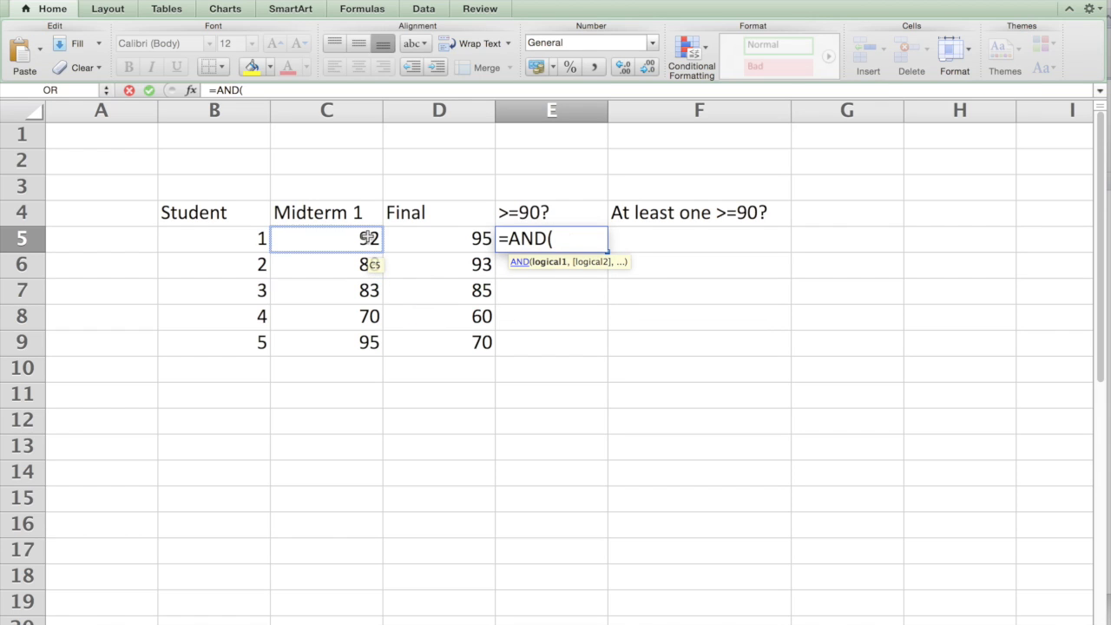
{"action": "left_click", "coordinate": [326, 238]}
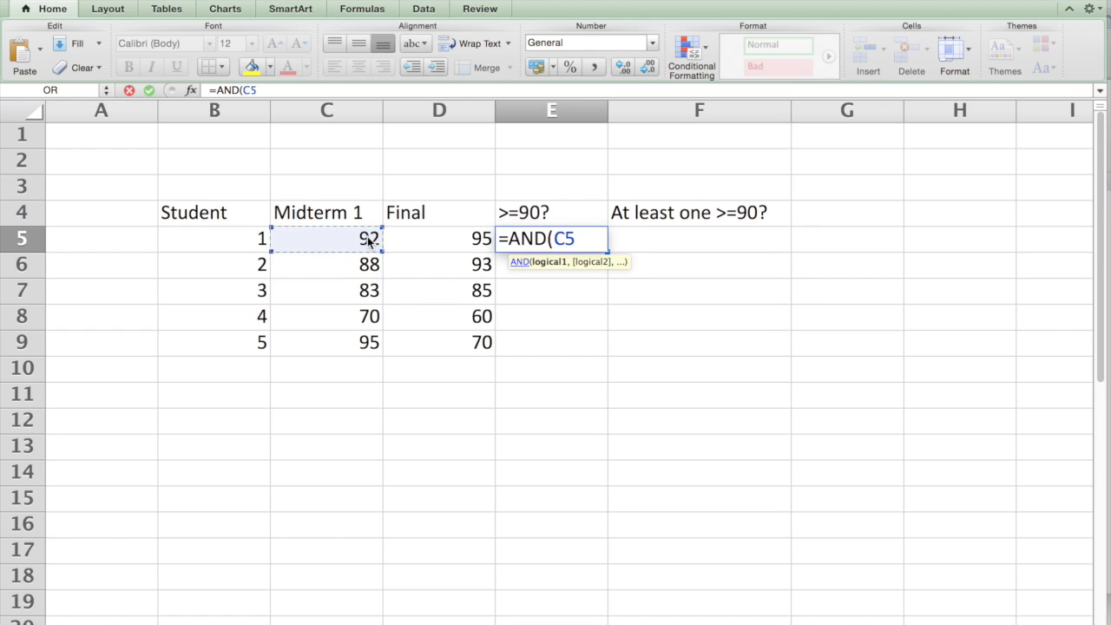
{"action": "type", "text": ">="}
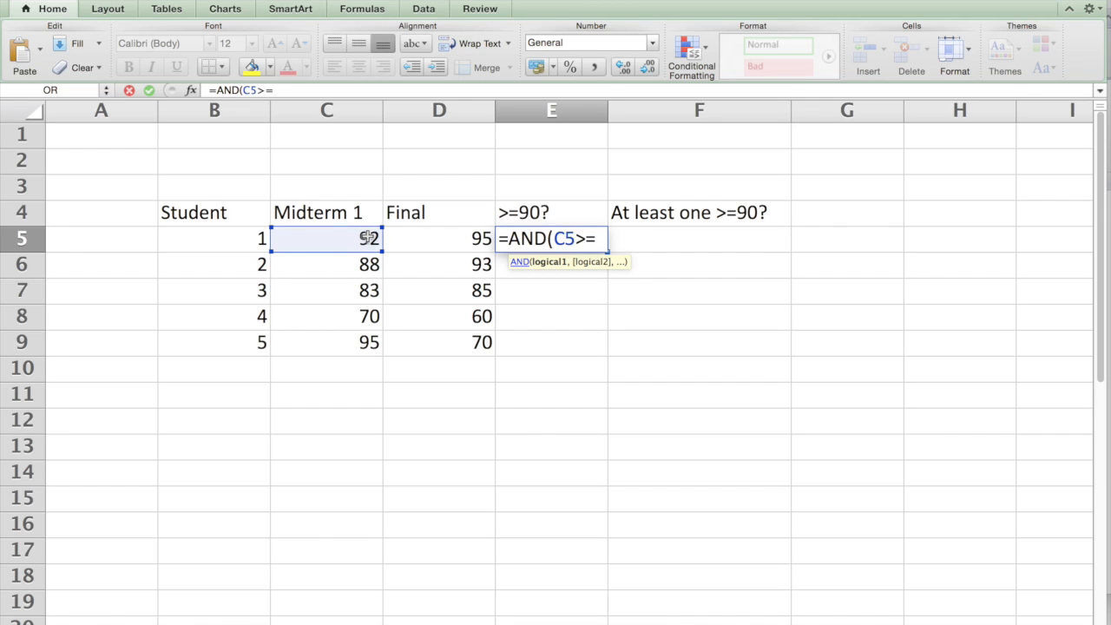
{"action": "type", "text": "90,D5"}
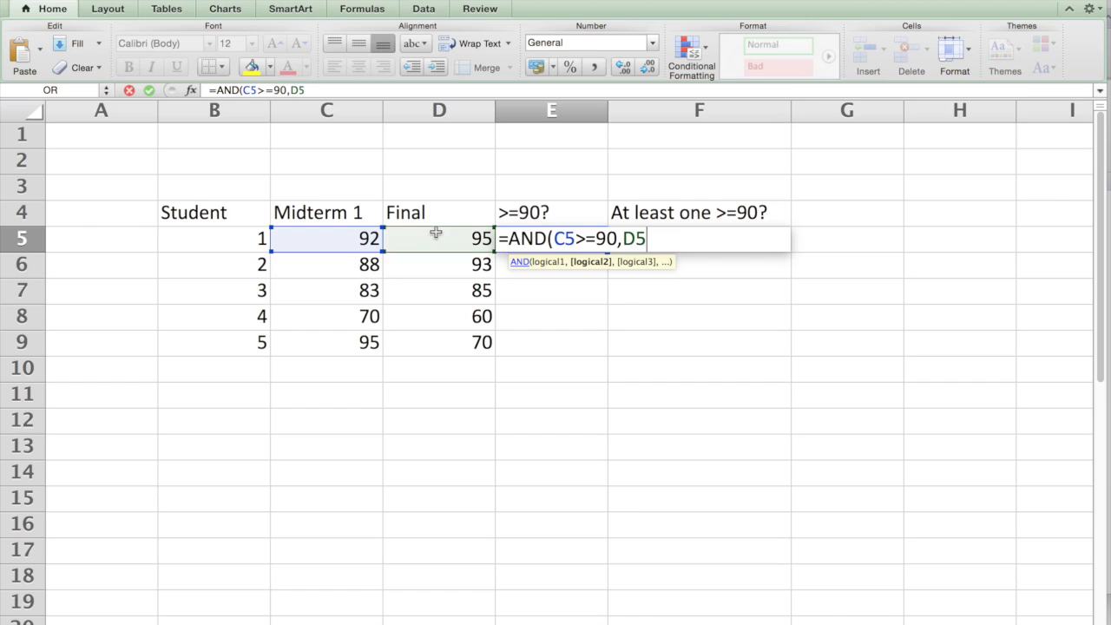
{"action": "type", "text": ">="}
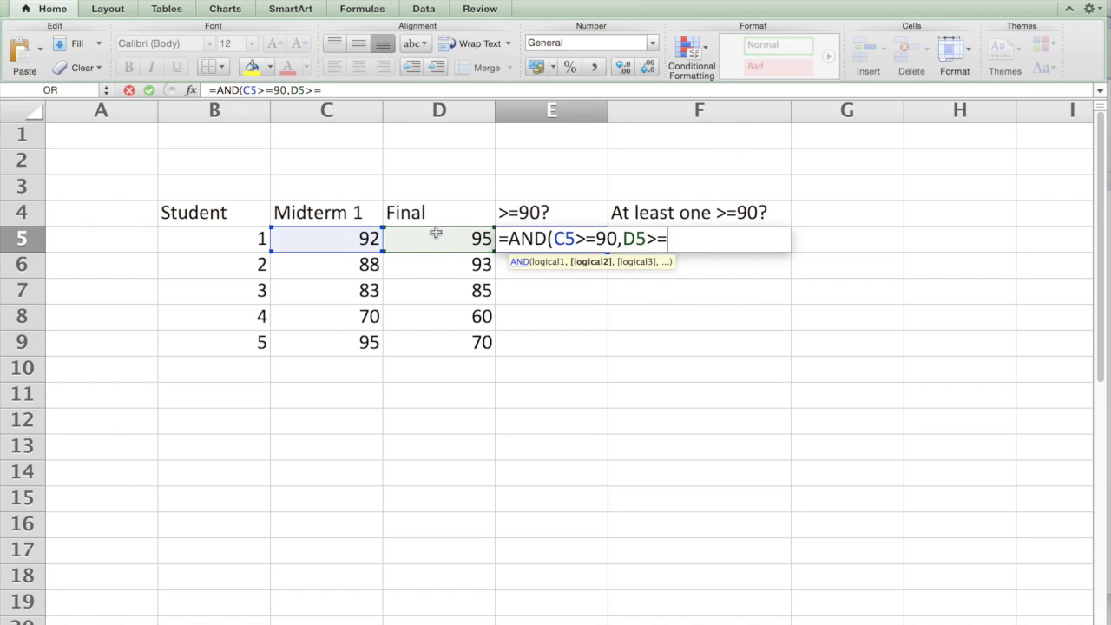
{"action": "type", "text": "90)"}
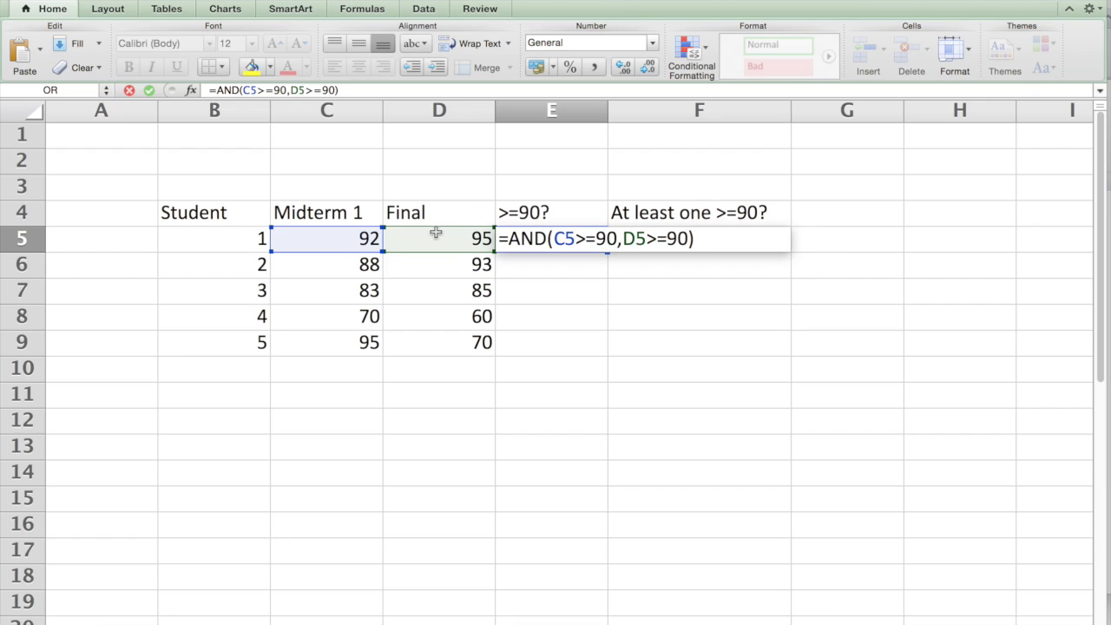
{"action": "key", "text": "Return"}
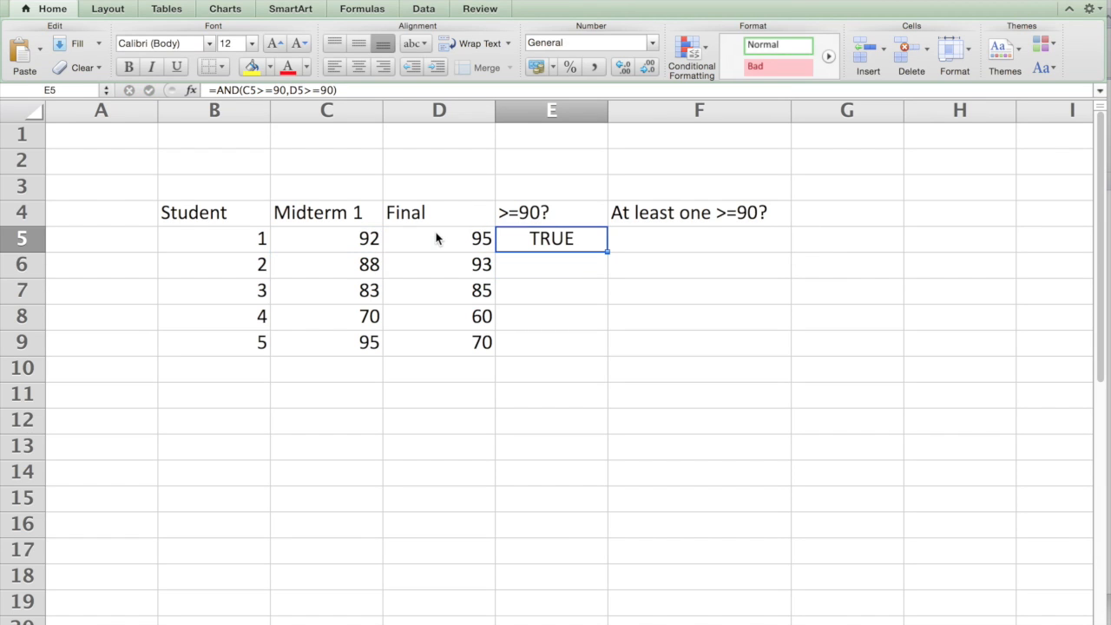
{"action": "mouse_move", "coordinate": [563, 229]}
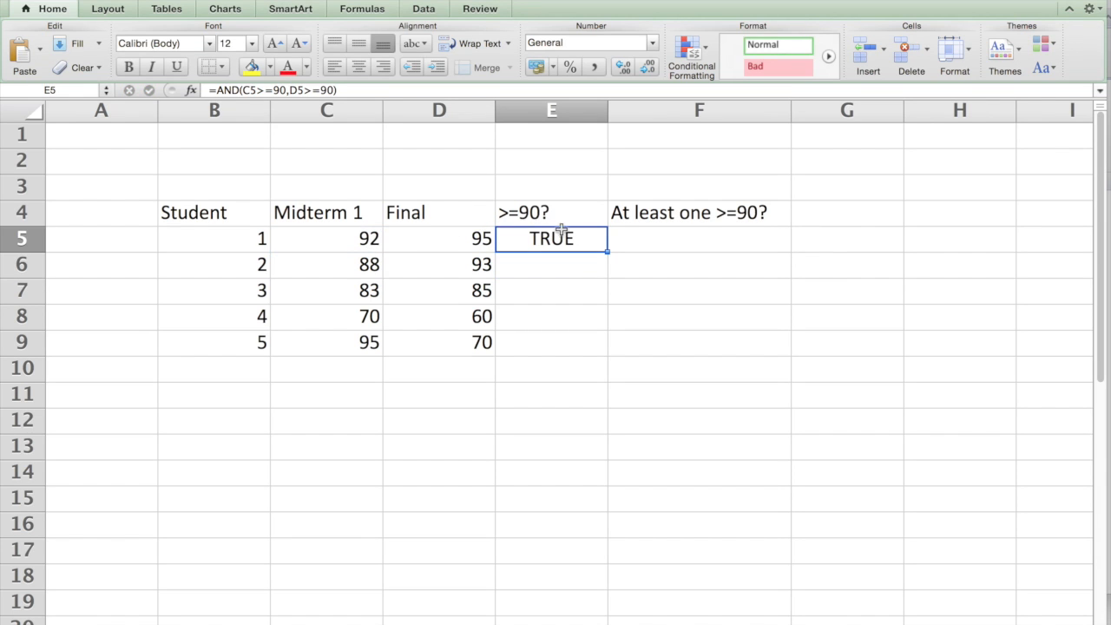
{"action": "mouse_move", "coordinate": [607, 254]}
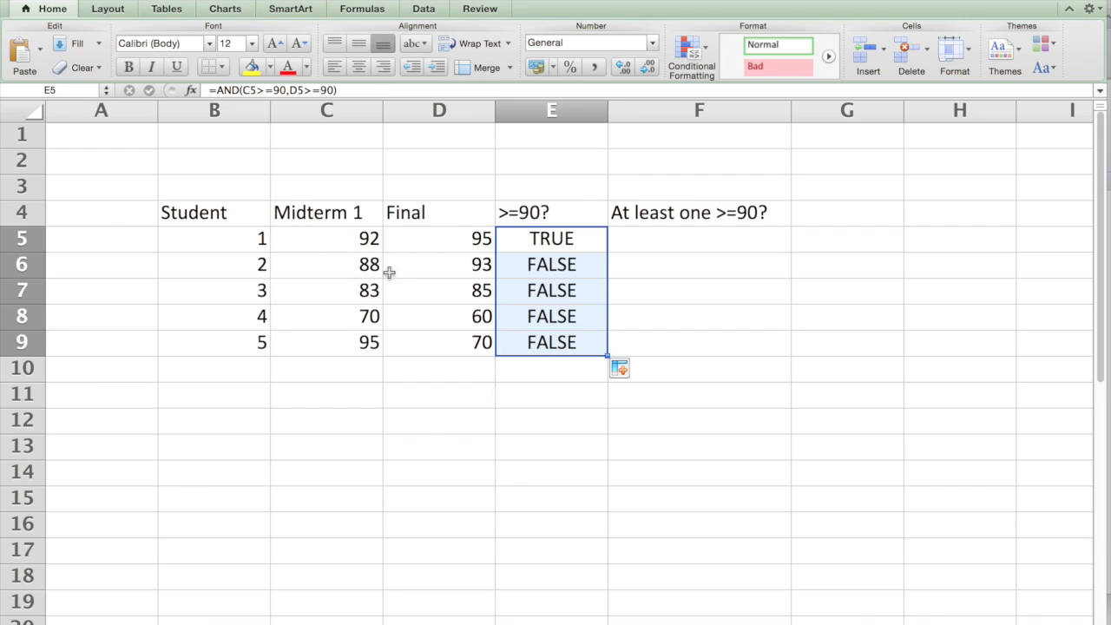
{"action": "mouse_move", "coordinate": [563, 264]}
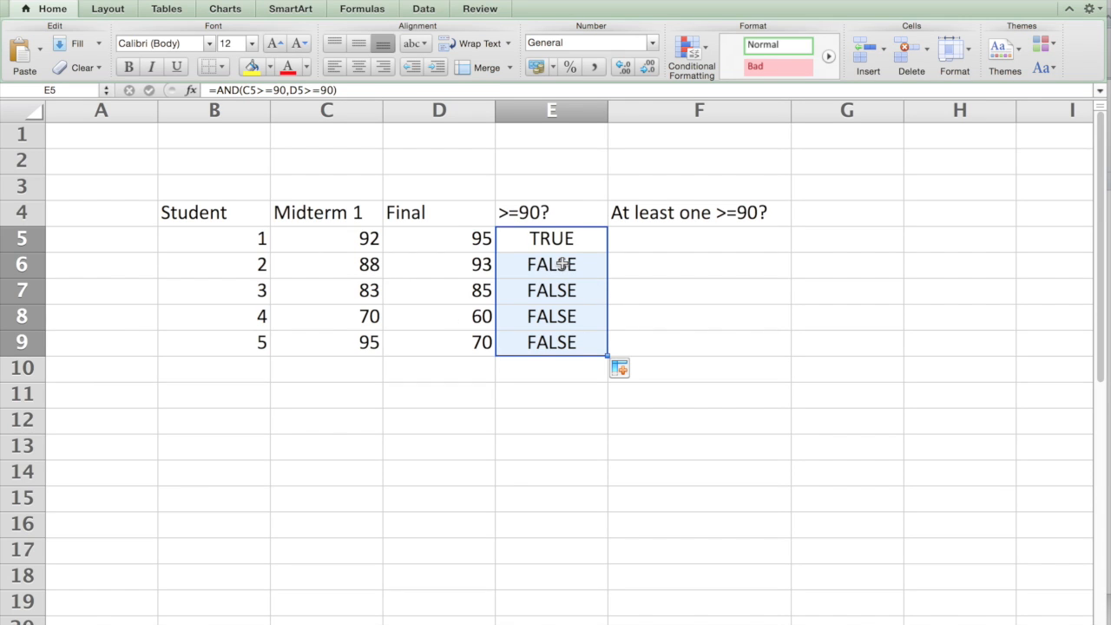
{"action": "mouse_move", "coordinate": [562, 349]}
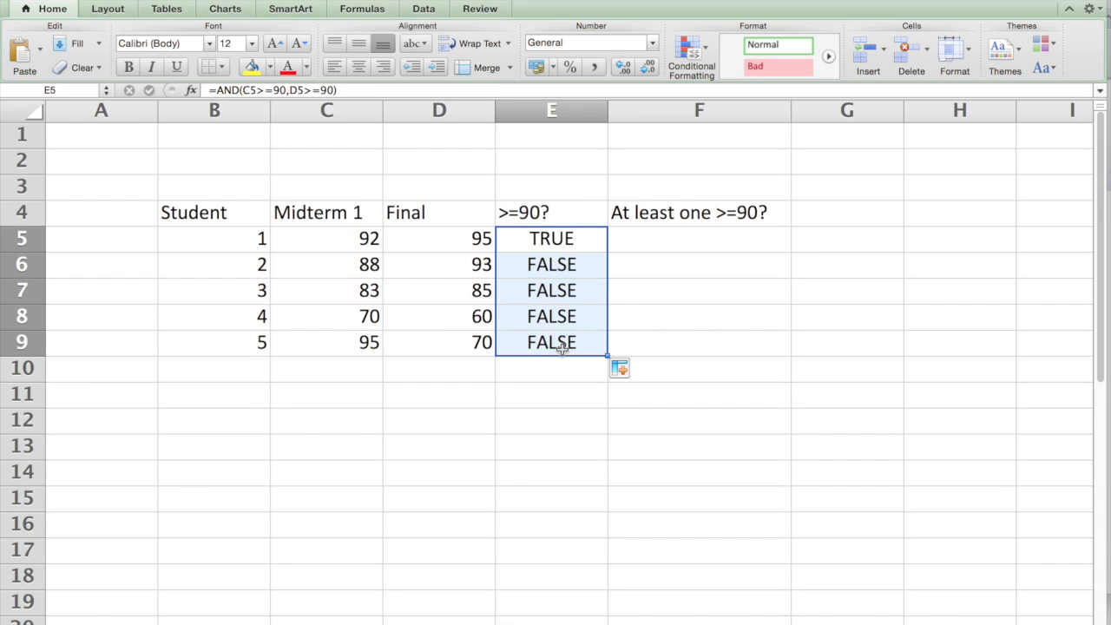
- Enter =OR(C5>=90,D5>=90) in F5 and verify the last student's OR formula
{"action": "left_click", "coordinate": [698, 238]}
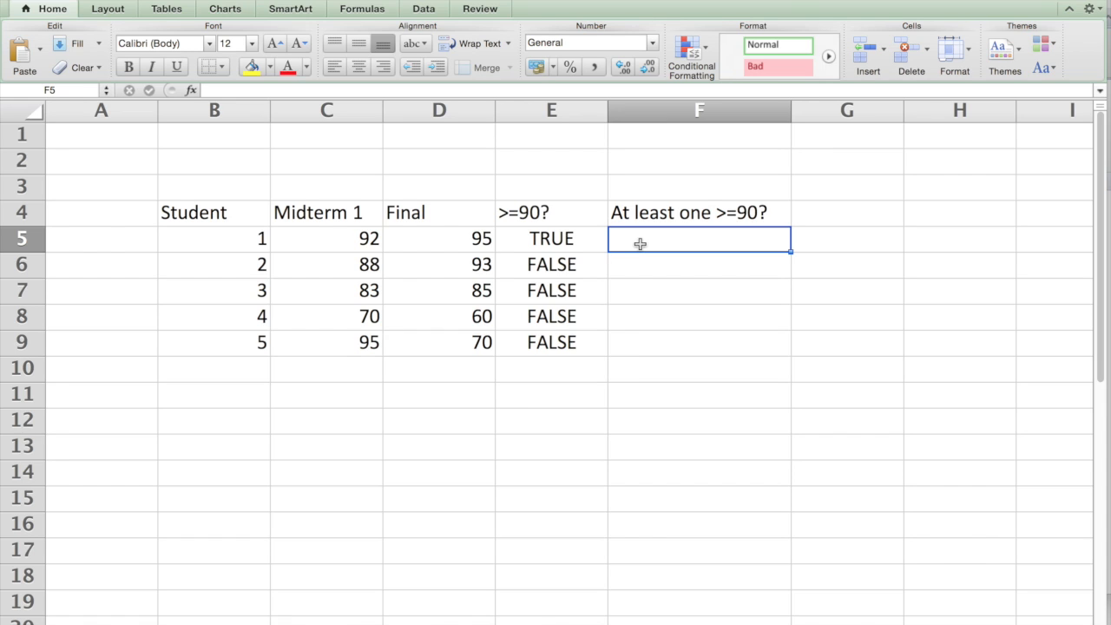
{"action": "type", "text": "="}
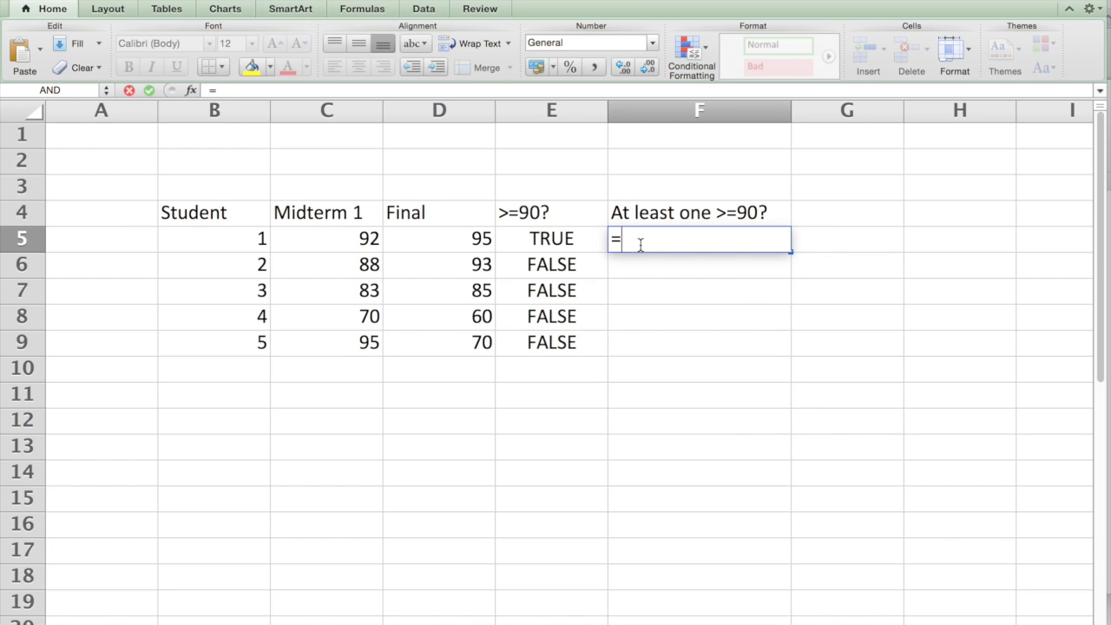
{"action": "type", "text": "OR("}
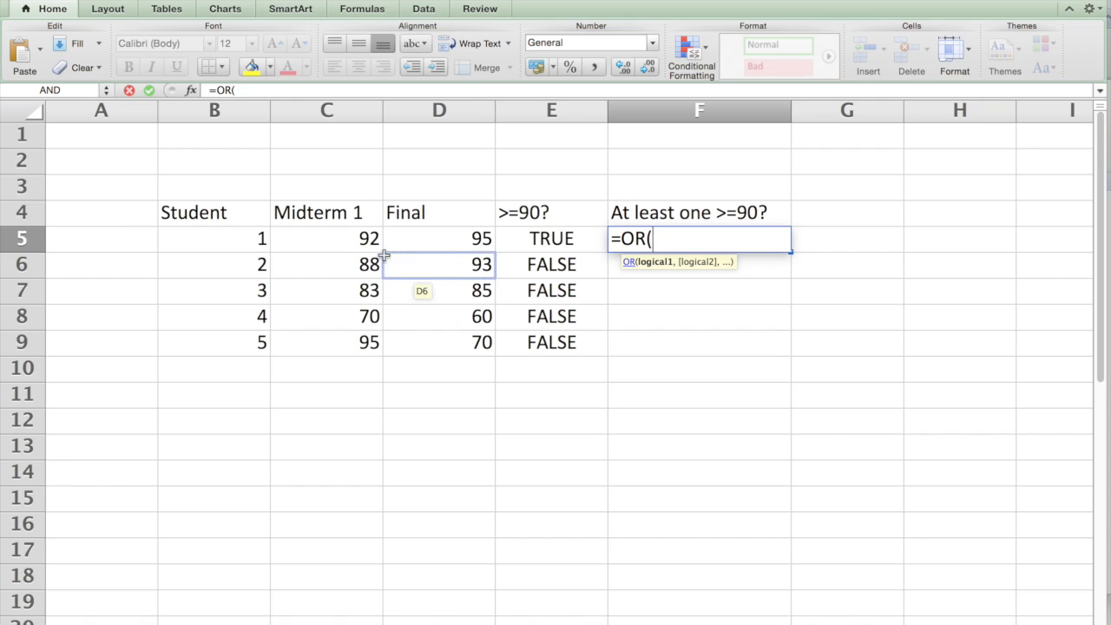
{"action": "left_click", "coordinate": [326, 238]}
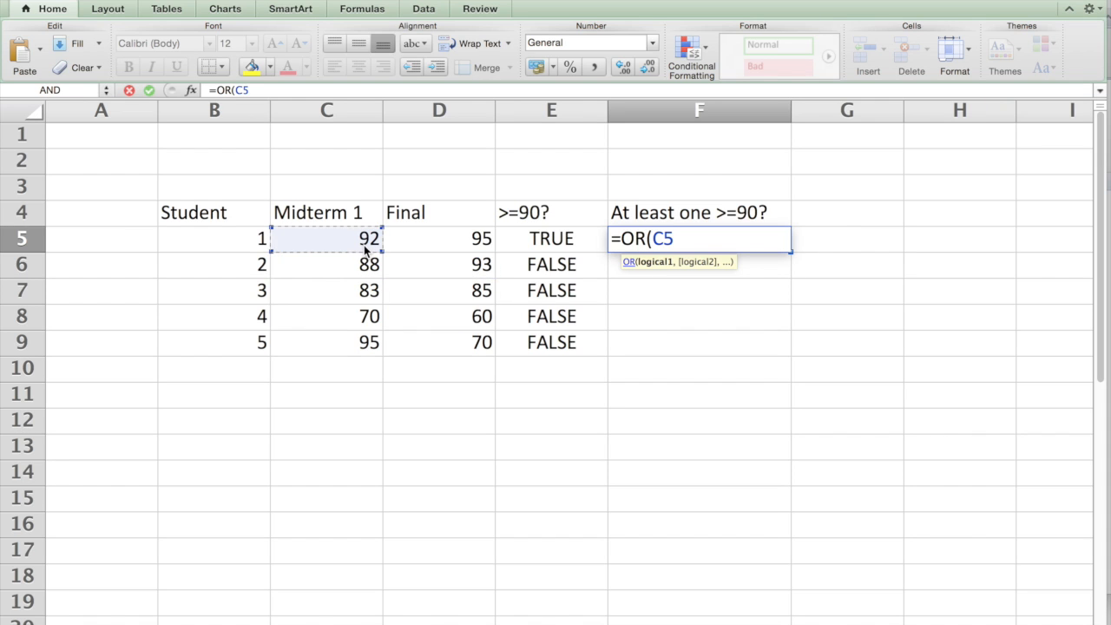
{"action": "type", "text": ">="}
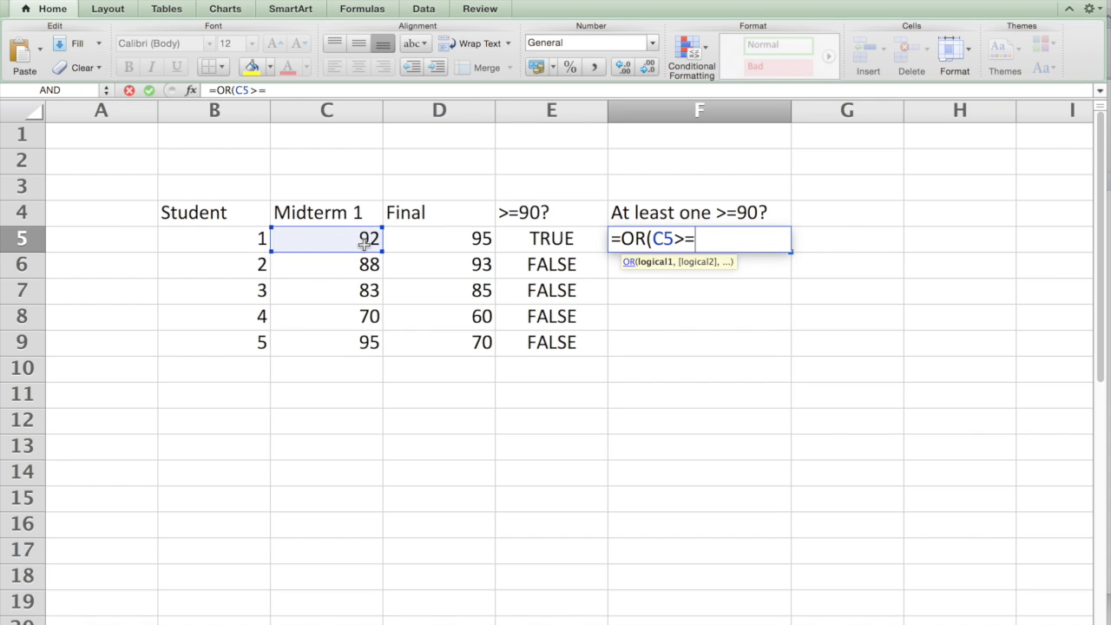
{"action": "type", "text": "90,D5"}
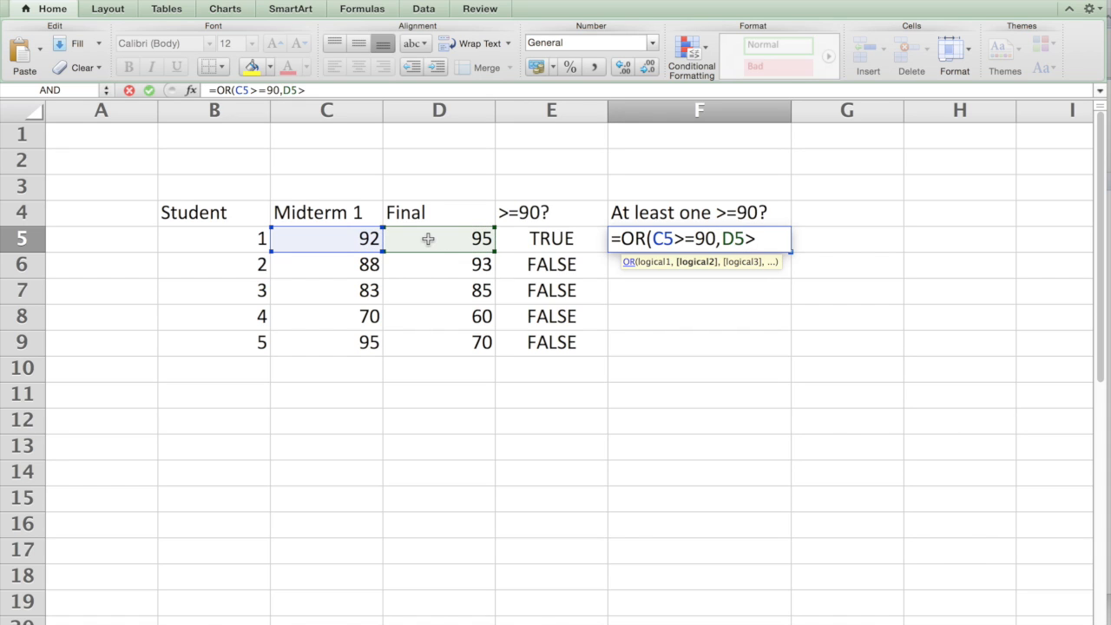
{"action": "type", "text": ">=90"}
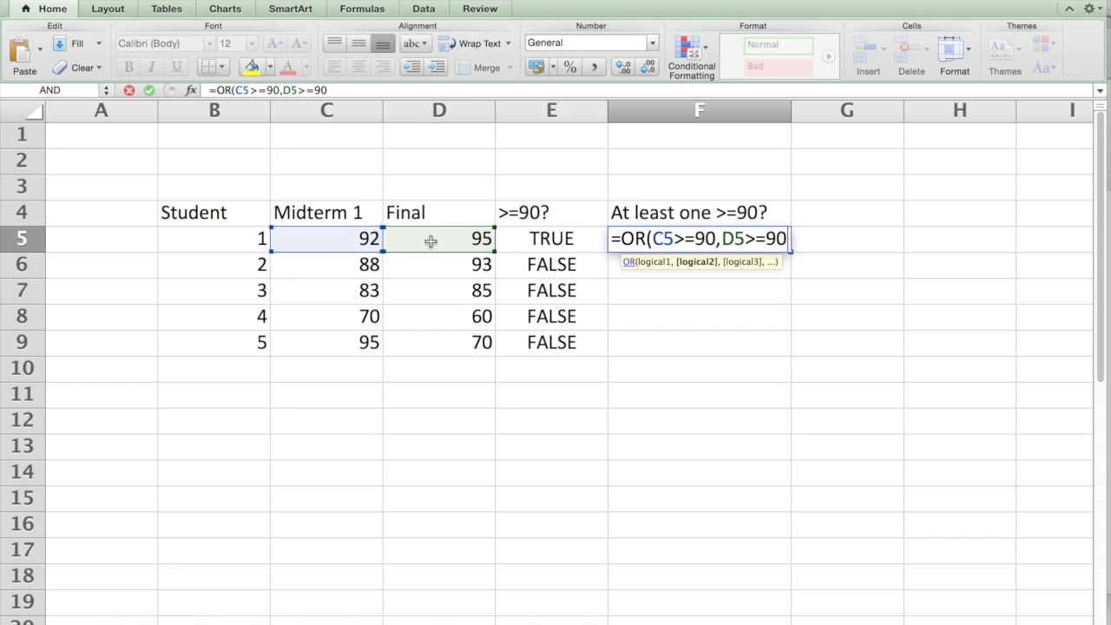
{"action": "type", "text": ")"}
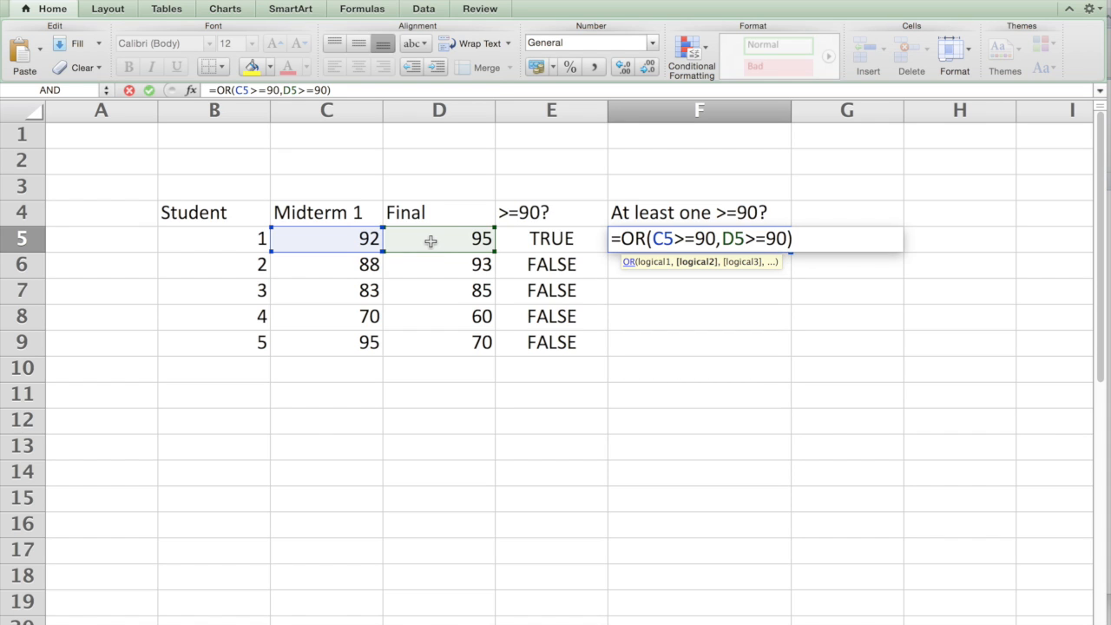
{"action": "key", "text": "Return"}
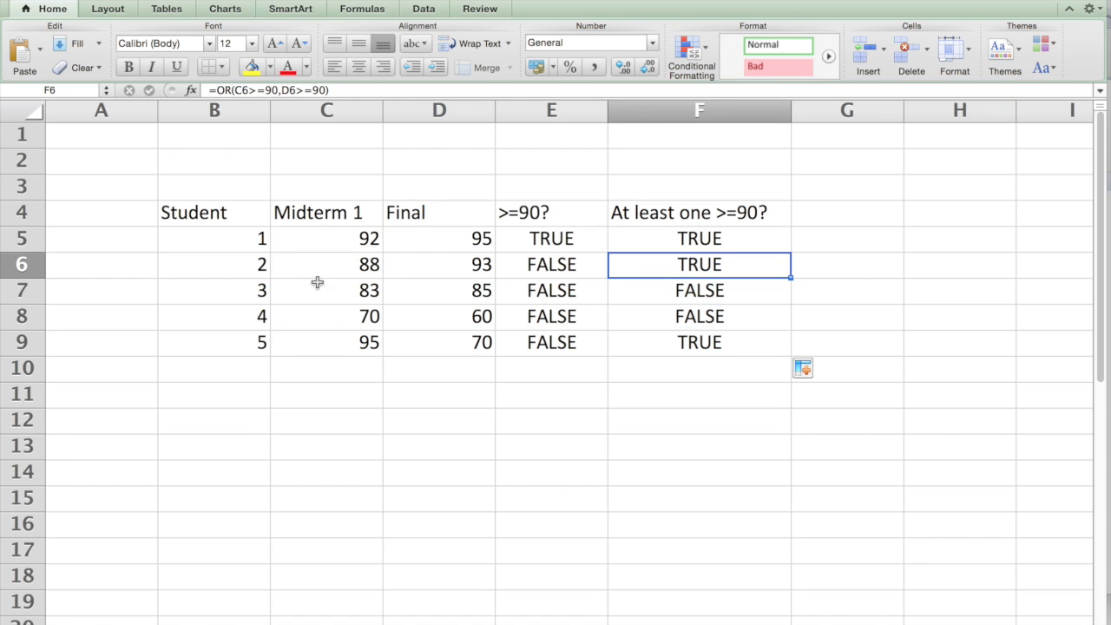
{"action": "mouse_move", "coordinate": [482, 264]}
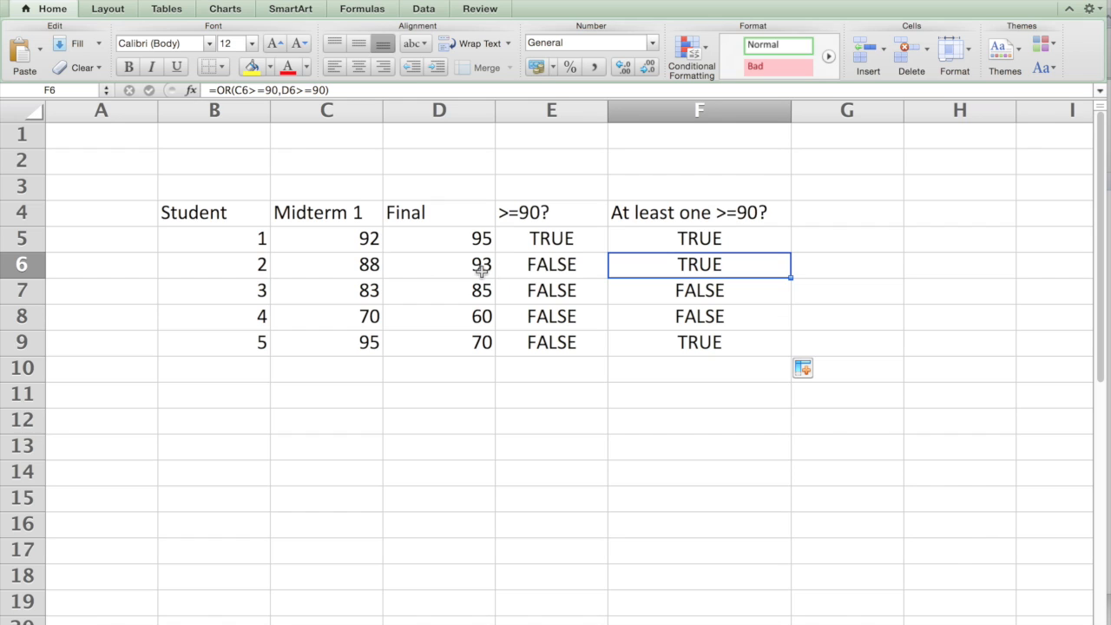
{"action": "mouse_move", "coordinate": [389, 304]}
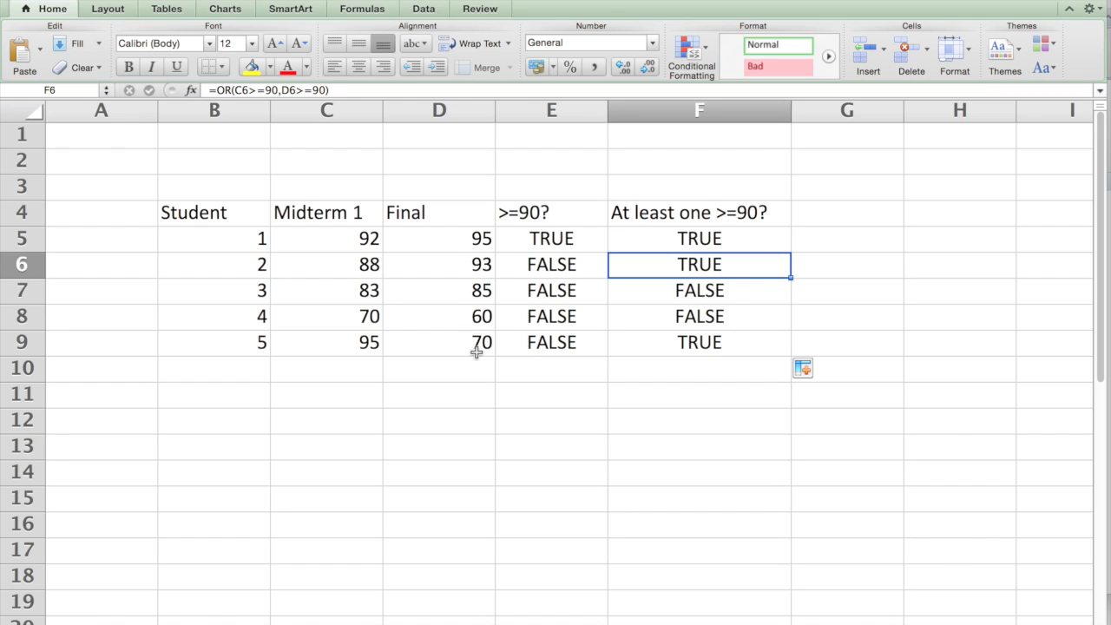
{"action": "mouse_move", "coordinate": [281, 338]}
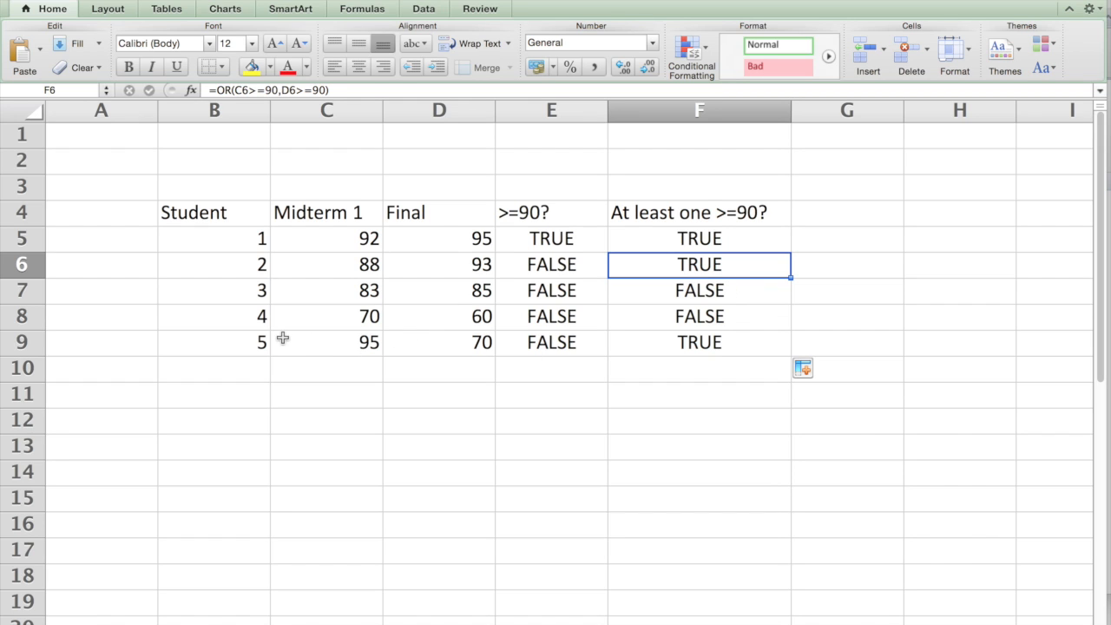
{"action": "mouse_move", "coordinate": [375, 347]}
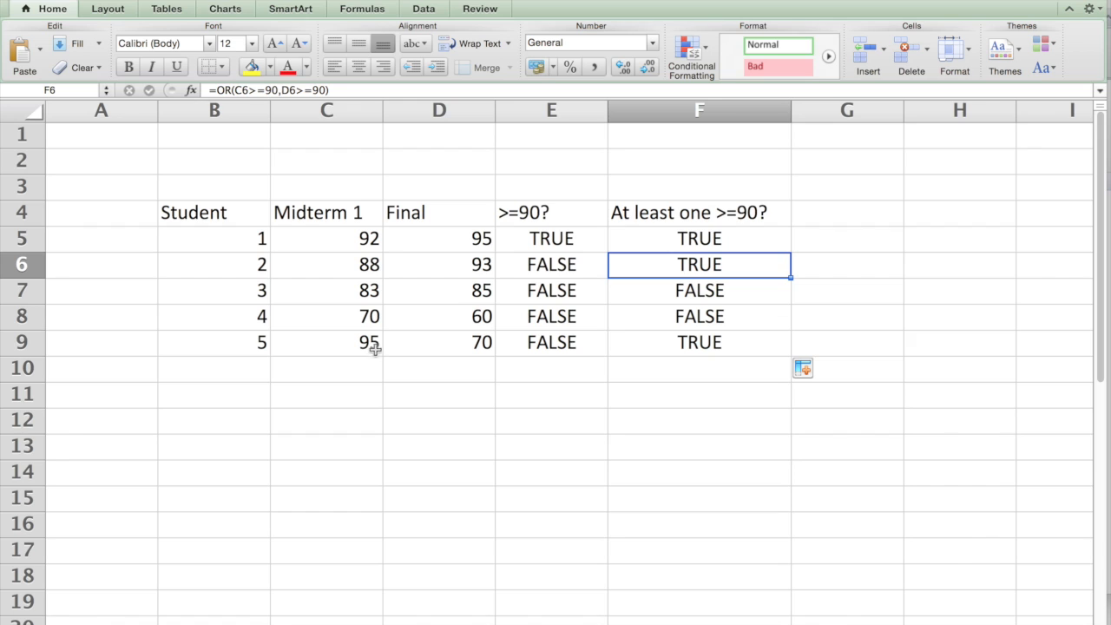
{"action": "left_click", "coordinate": [697, 342]}
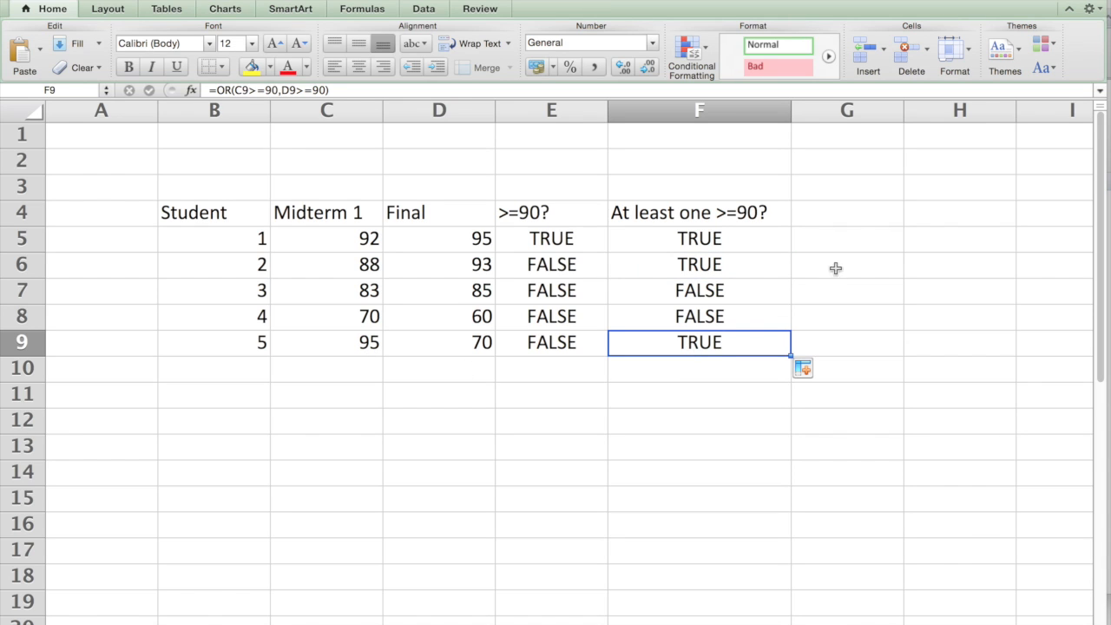
{"action": "left_click", "coordinate": [847, 212]}
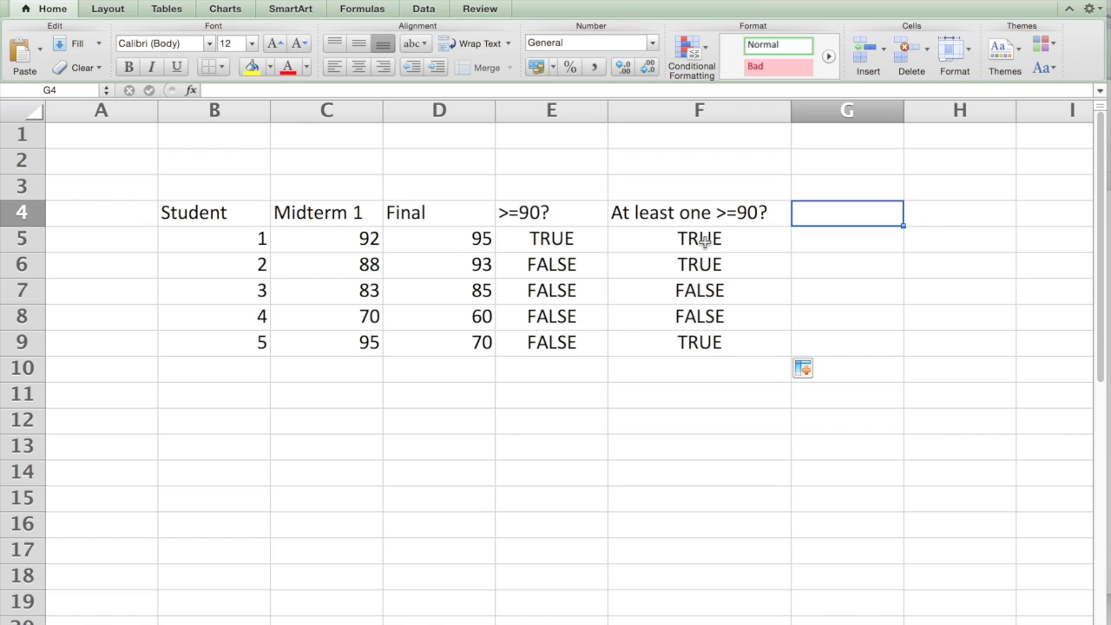
- Start =IF(AND(C5>=90, in G5 using the Midterm 1 score reference
{"action": "left_click", "coordinate": [847, 239]}
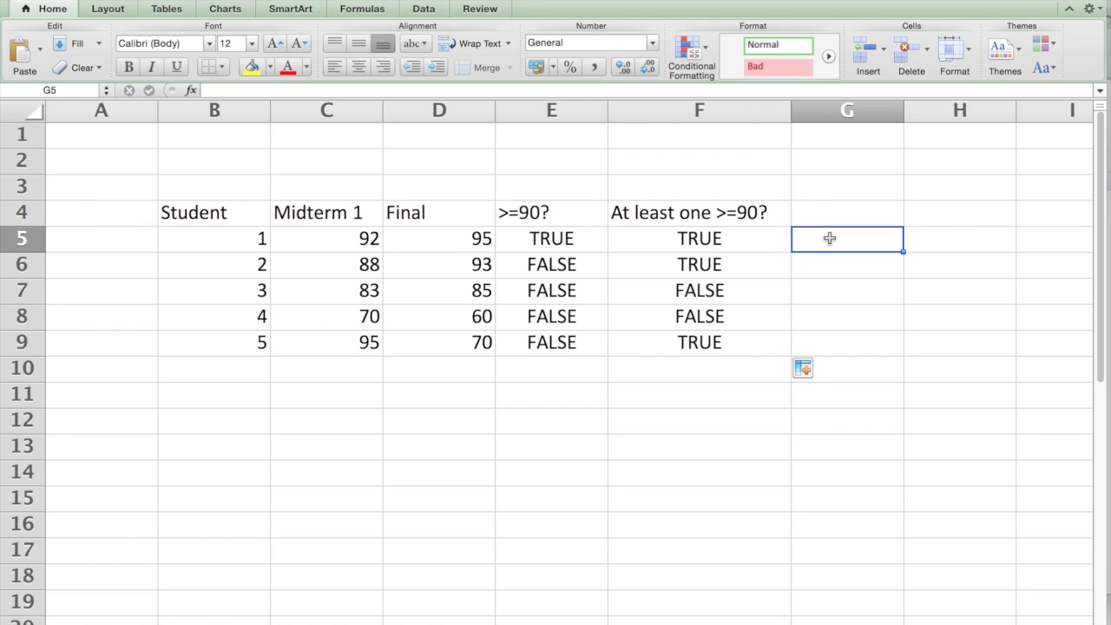
{"action": "type", "text": "=IF("}
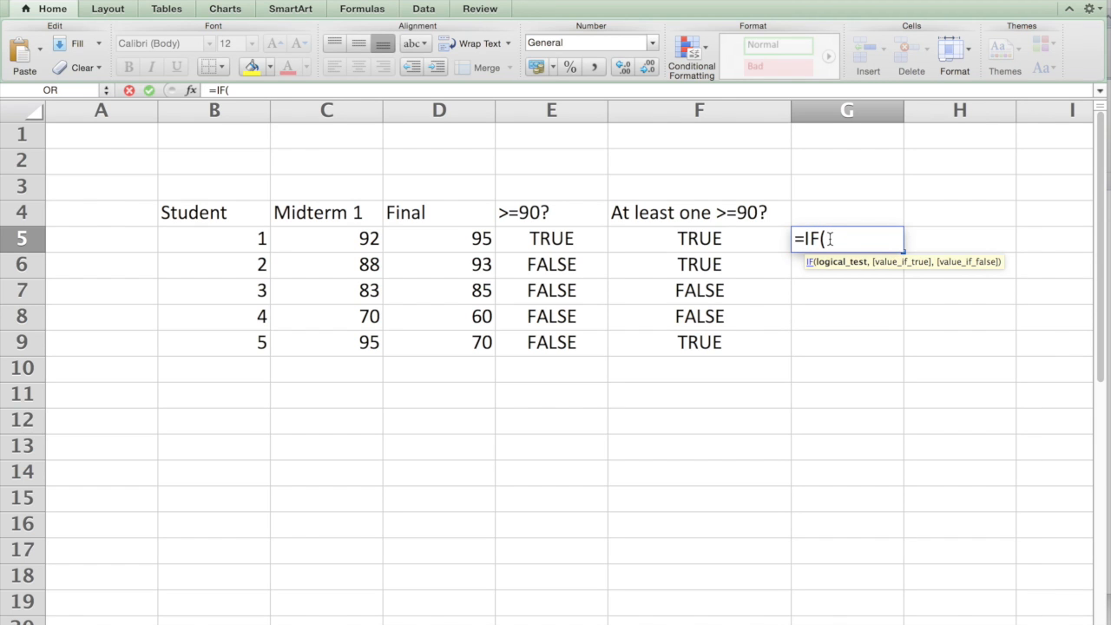
{"action": "left_click", "coordinate": [552, 238]}
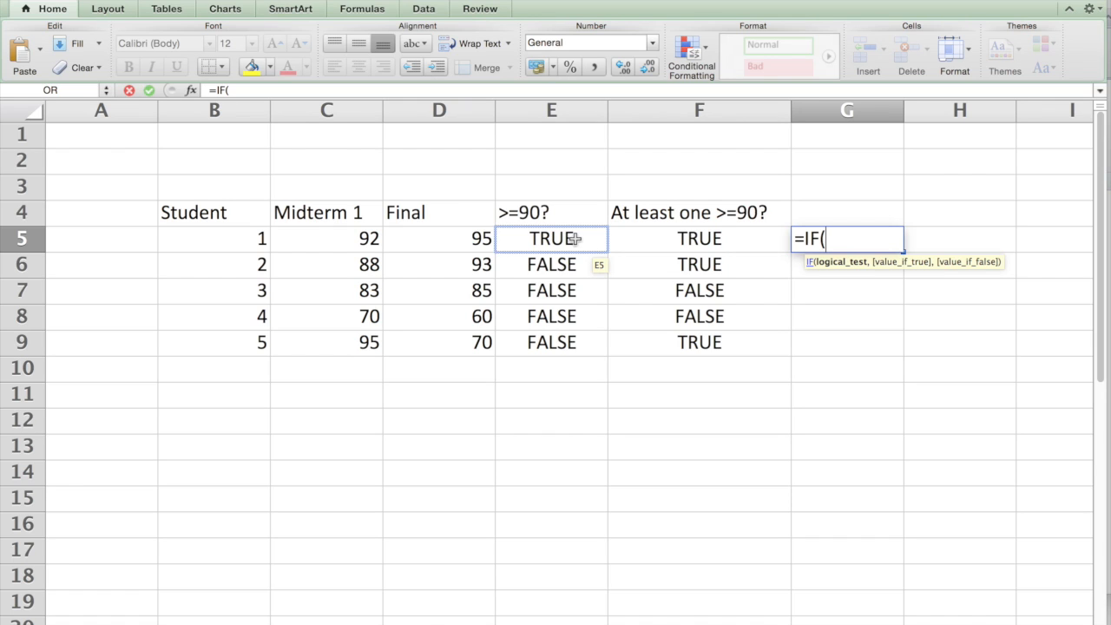
{"action": "left_click", "coordinate": [697, 263]}
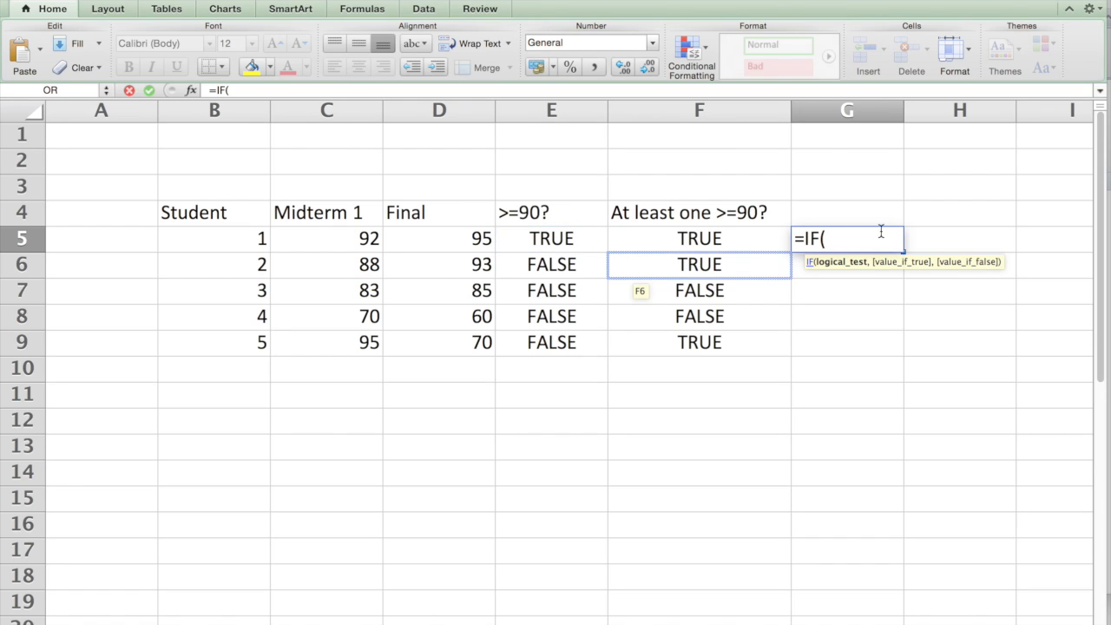
{"action": "type", "text": "AND"}
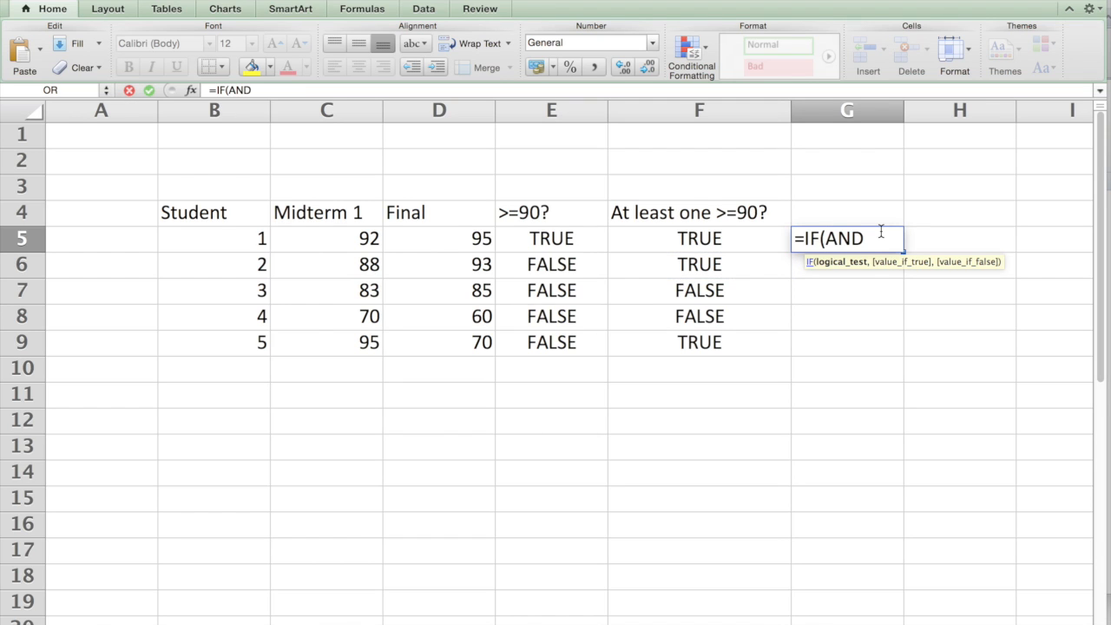
{"action": "type", "text": "("}
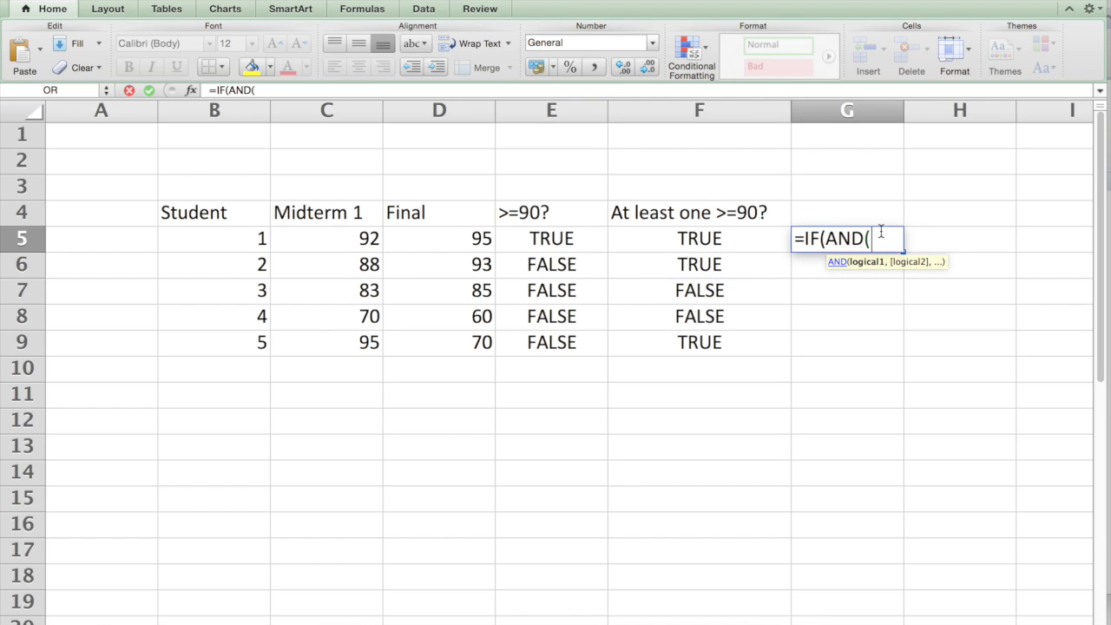
{"action": "left_click", "coordinate": [326, 238]}
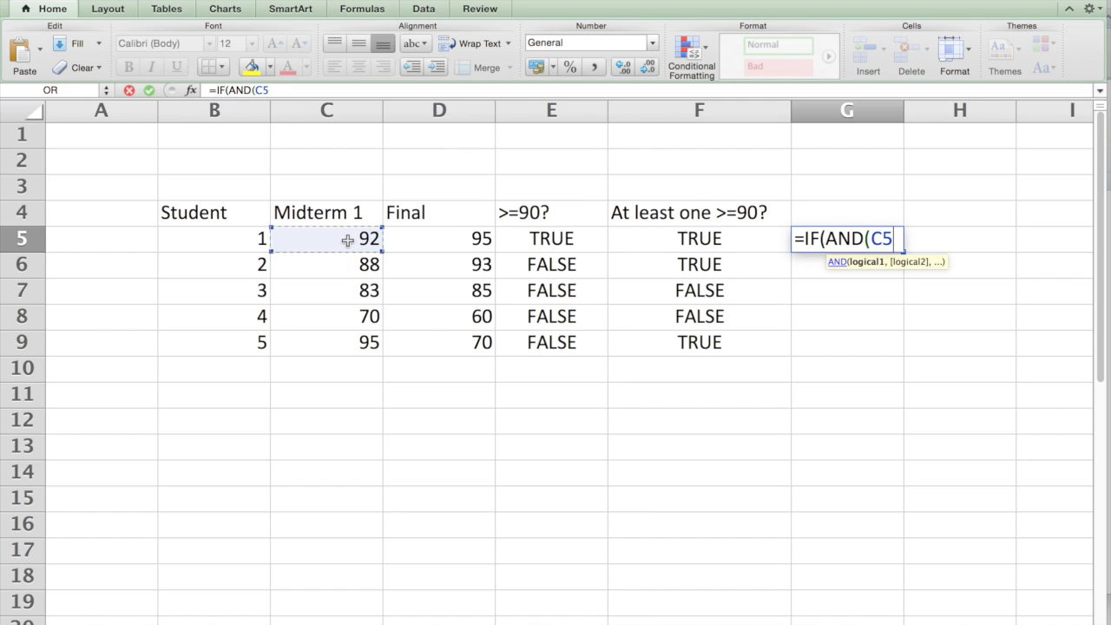
{"action": "type", "text": ">=90"}
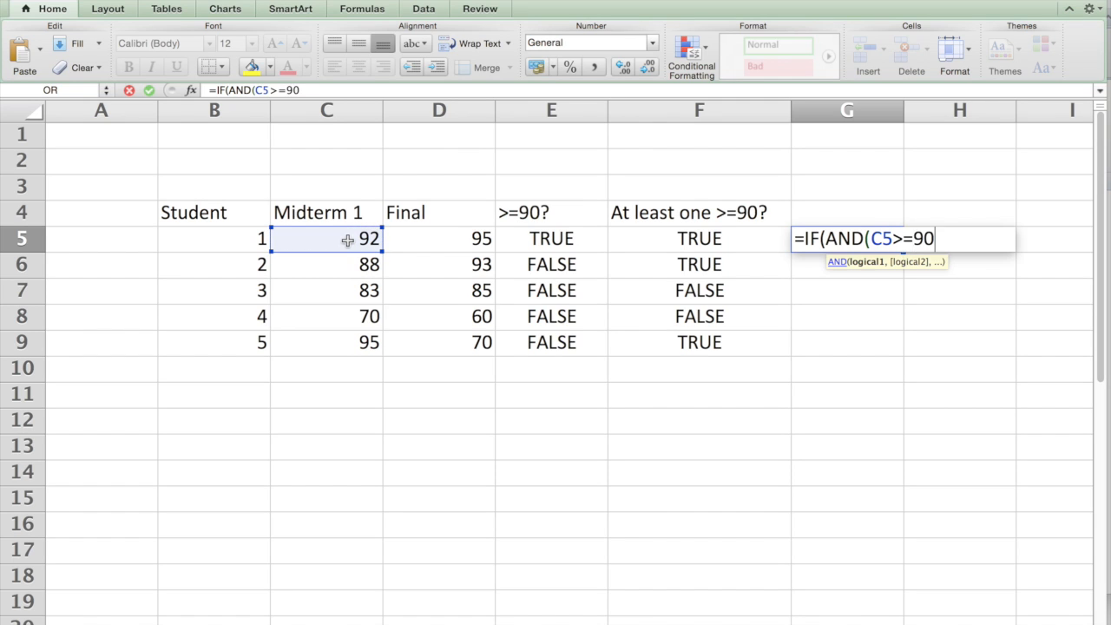
{"action": "type", "text": ","}
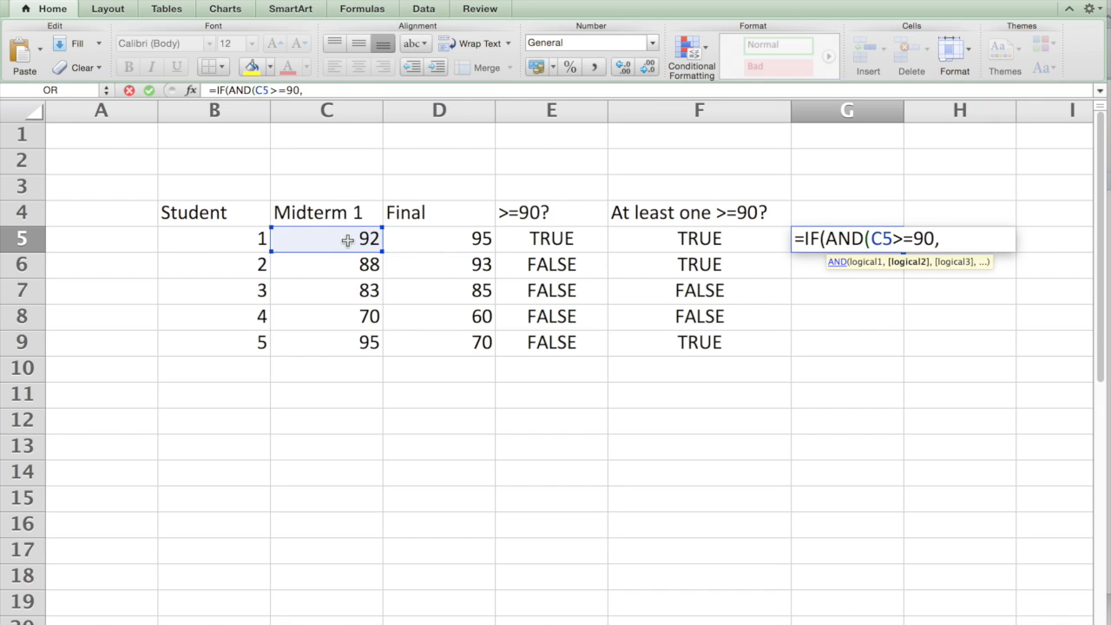
- Complete the condition with D5>=90 and the "A","B" grade outcomes
{"action": "left_click", "coordinate": [437, 237]}
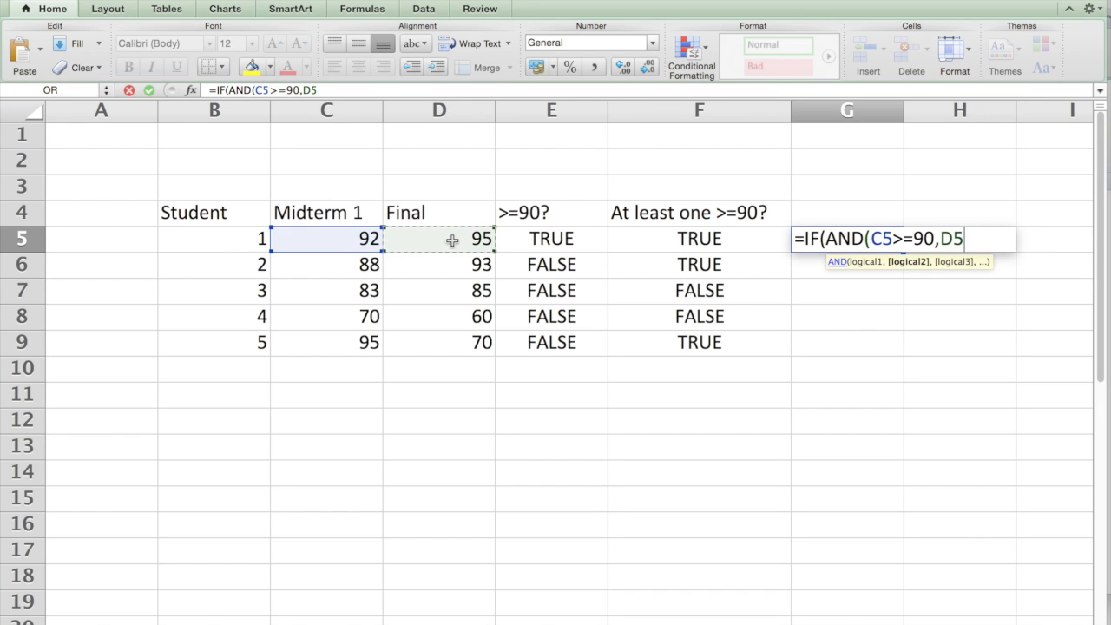
{"action": "type", "text": ">=90"}
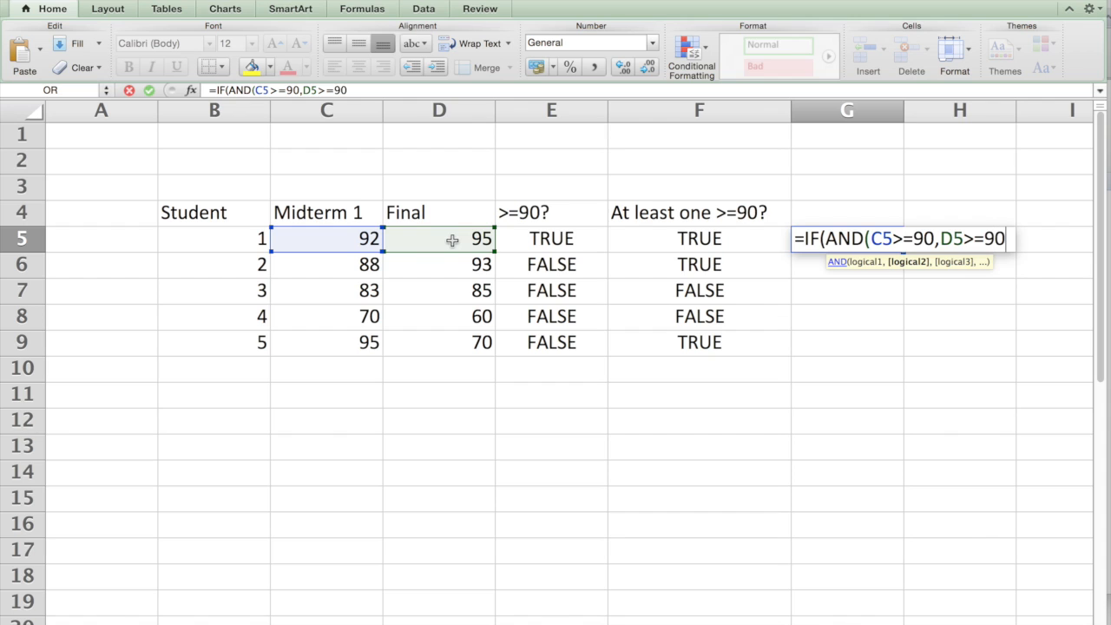
{"action": "type", "text": ")"}
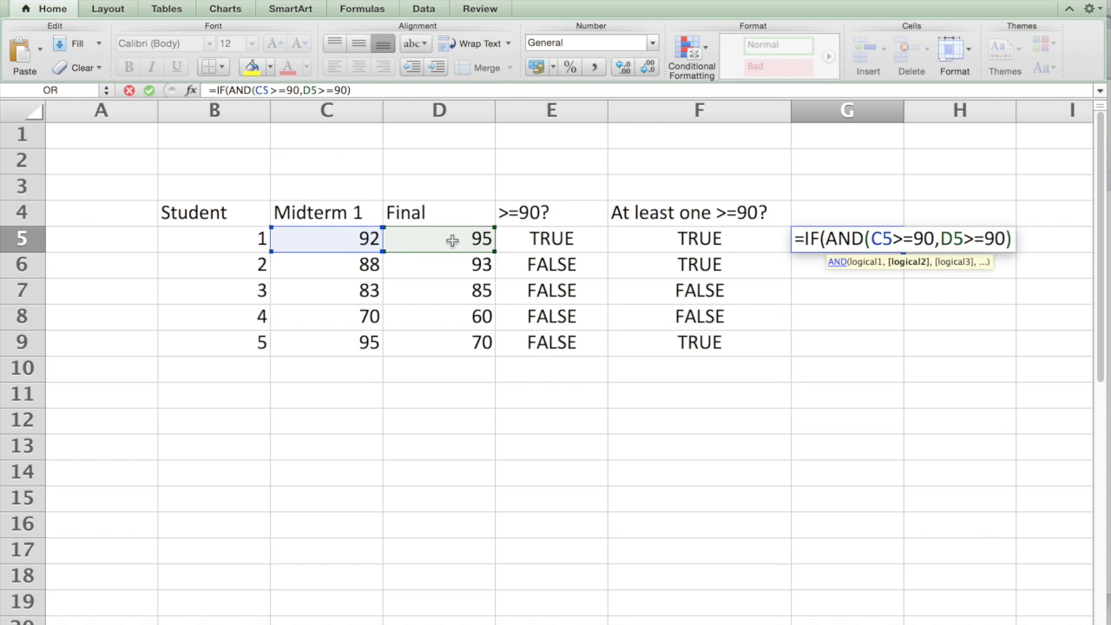
{"action": "type", "text": ","}
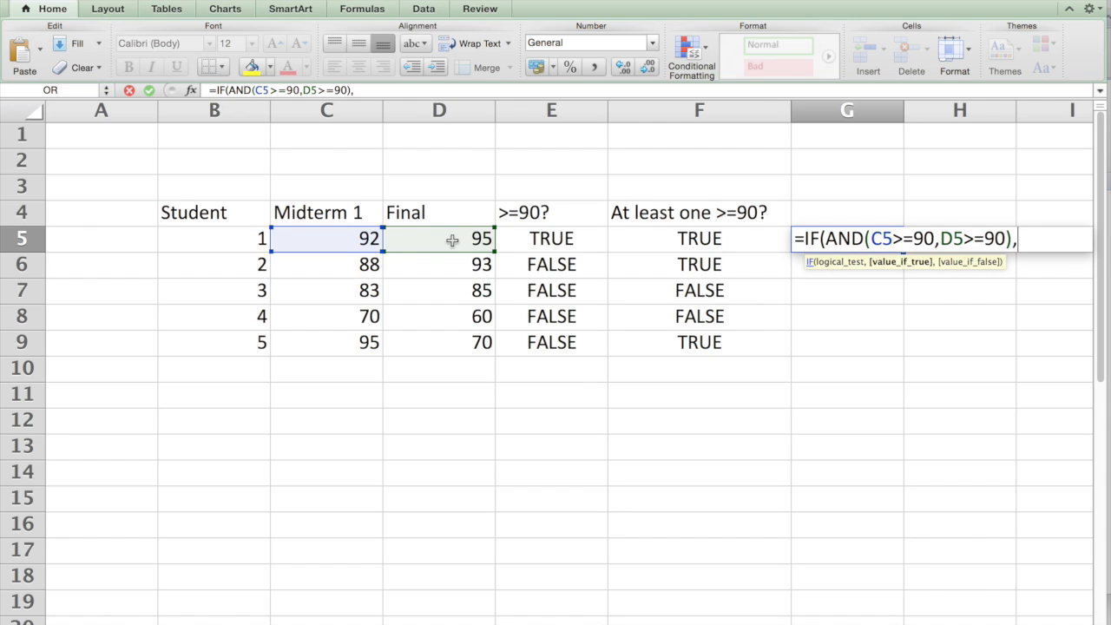
{"action": "type", "text": "\"A\""}
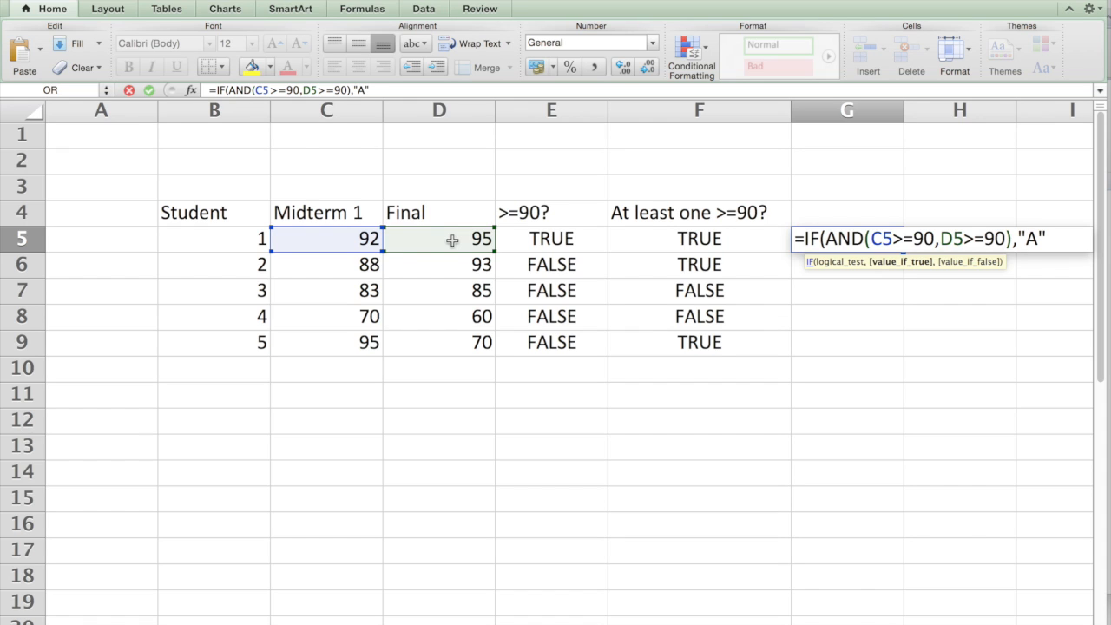
{"action": "type", "text": ",\"B"}
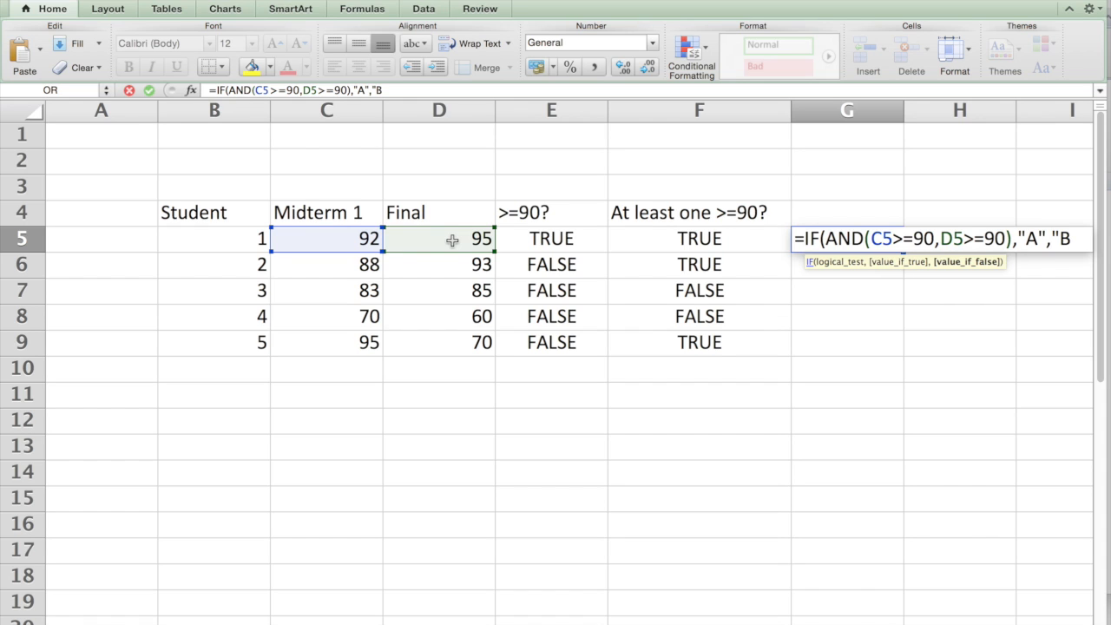
{"action": "type", "text": "\")"}
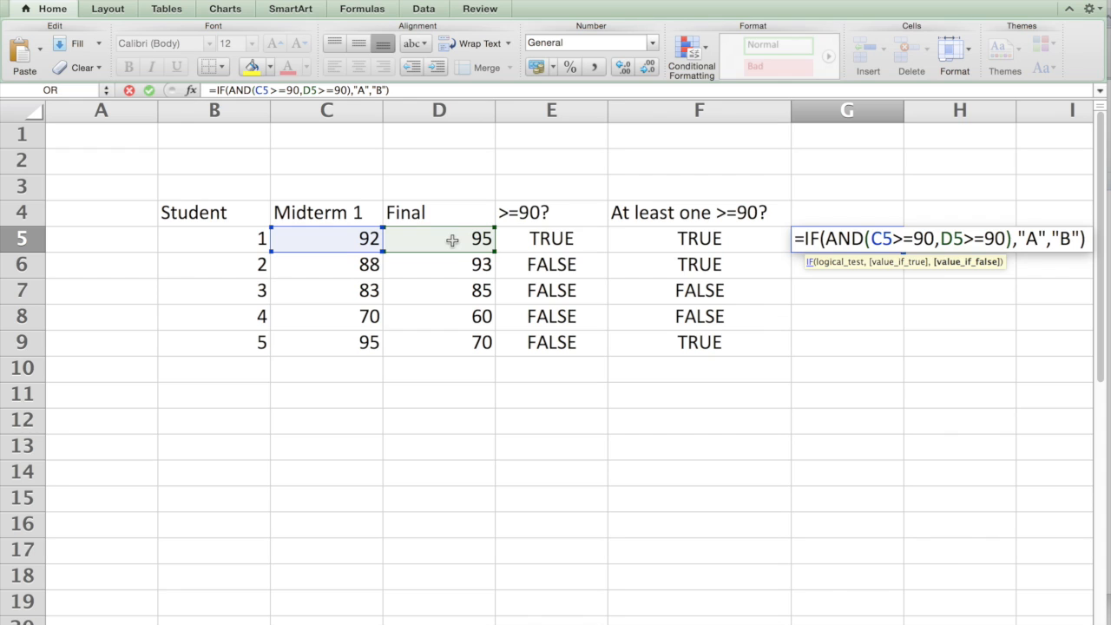
{"action": "mouse_move", "coordinate": [851, 285]}
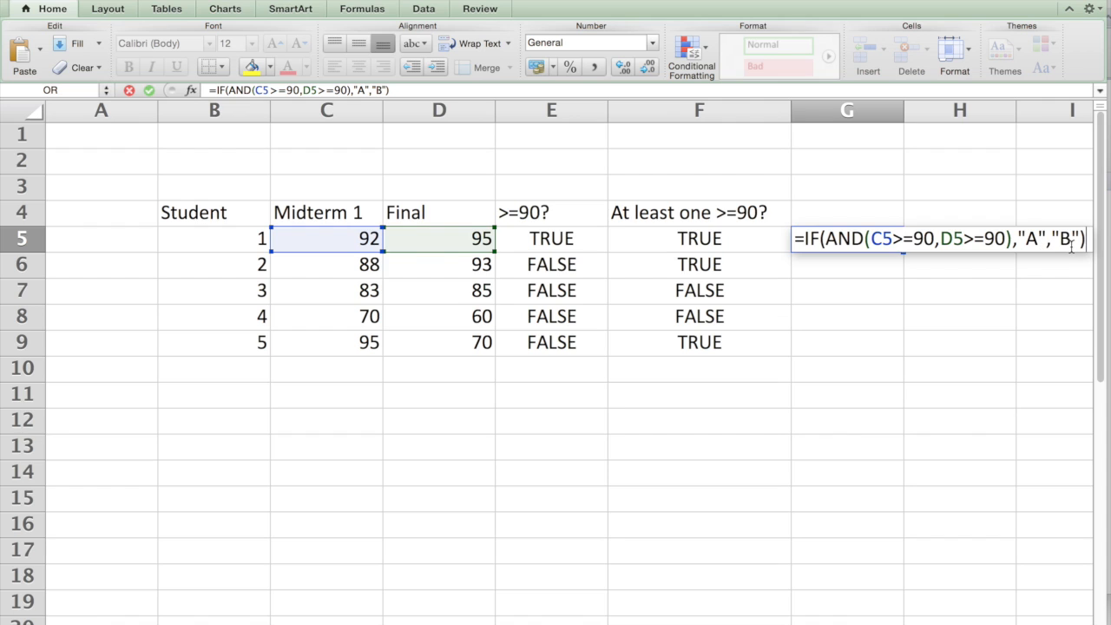
- Confirm the IF grade formula and fill it down to G9, giving A, B, B, B, B
{"action": "key", "text": "Return"}
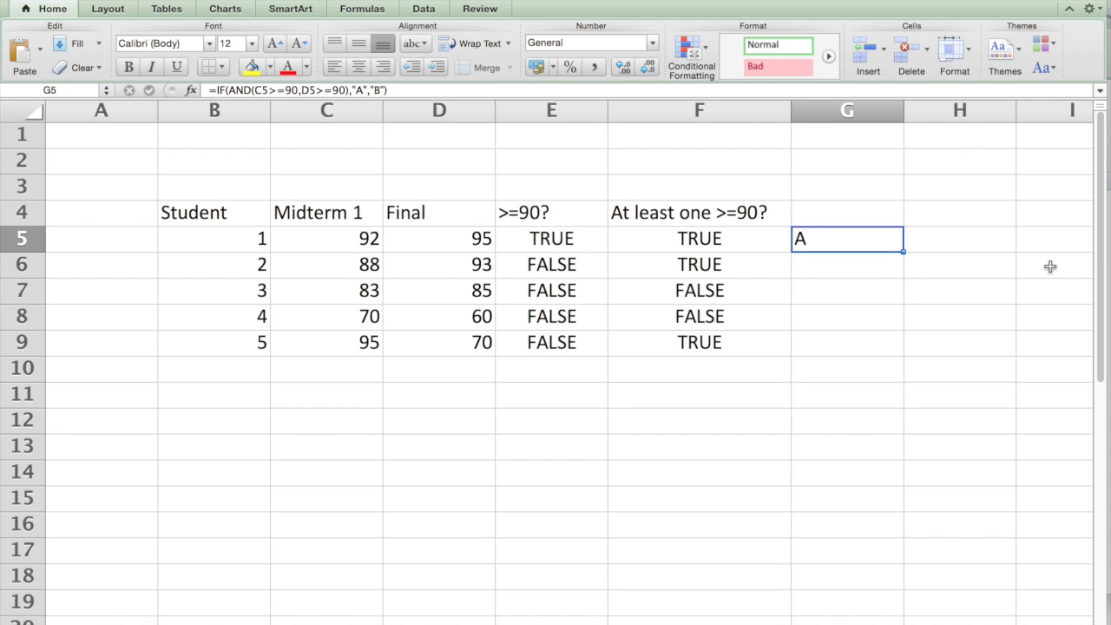
{"action": "mouse_move", "coordinate": [906, 253]}
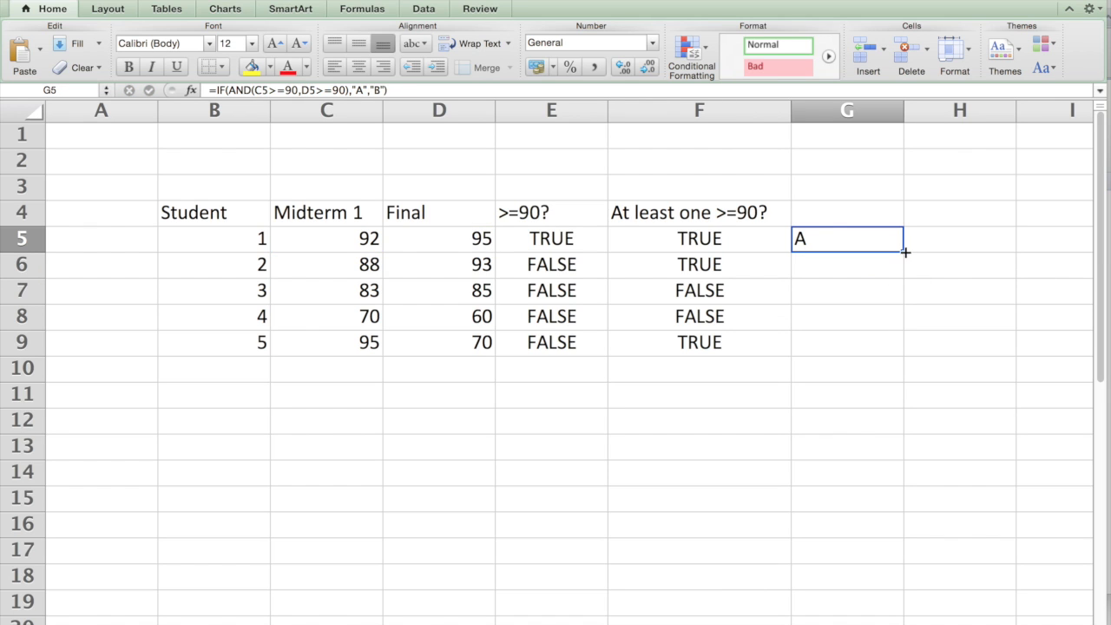
{"action": "left_click_drag", "start_coordinate": [902, 252], "coordinate": [902, 342]}
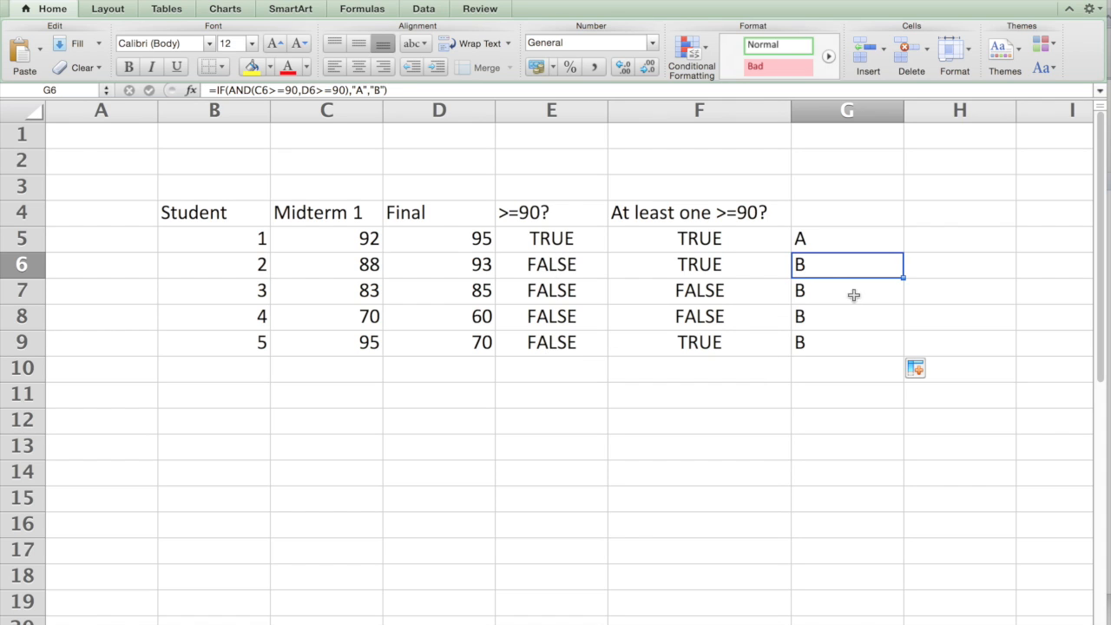
{"action": "mouse_move", "coordinate": [820, 264]}
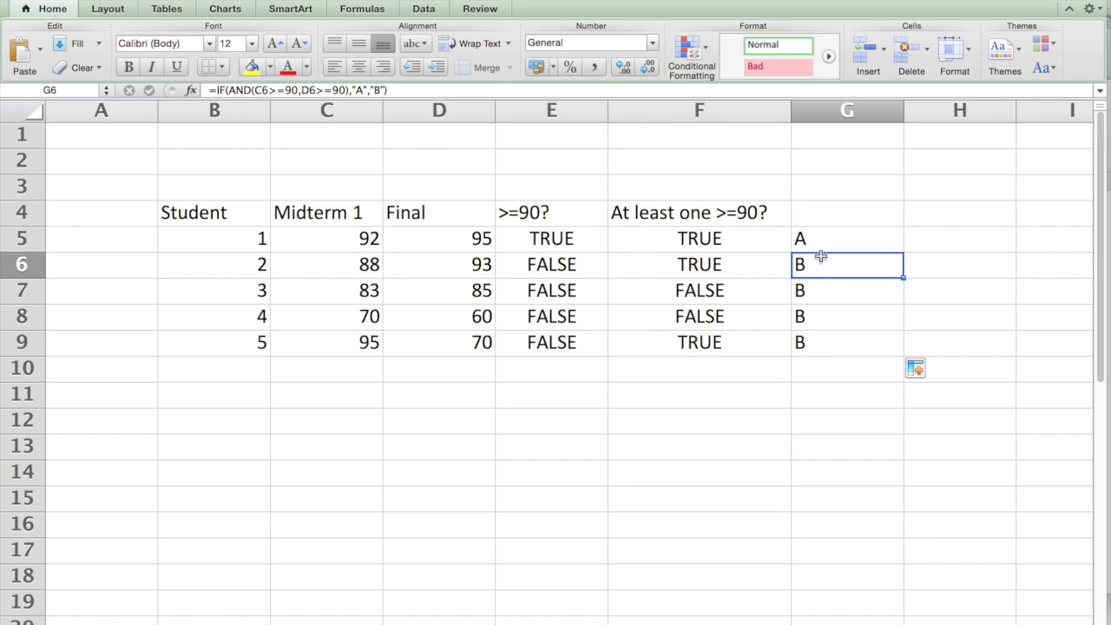
- Replace AND with OR in G5's grade formula so grades become A, A, B, B, A
{"action": "left_click", "coordinate": [847, 238]}
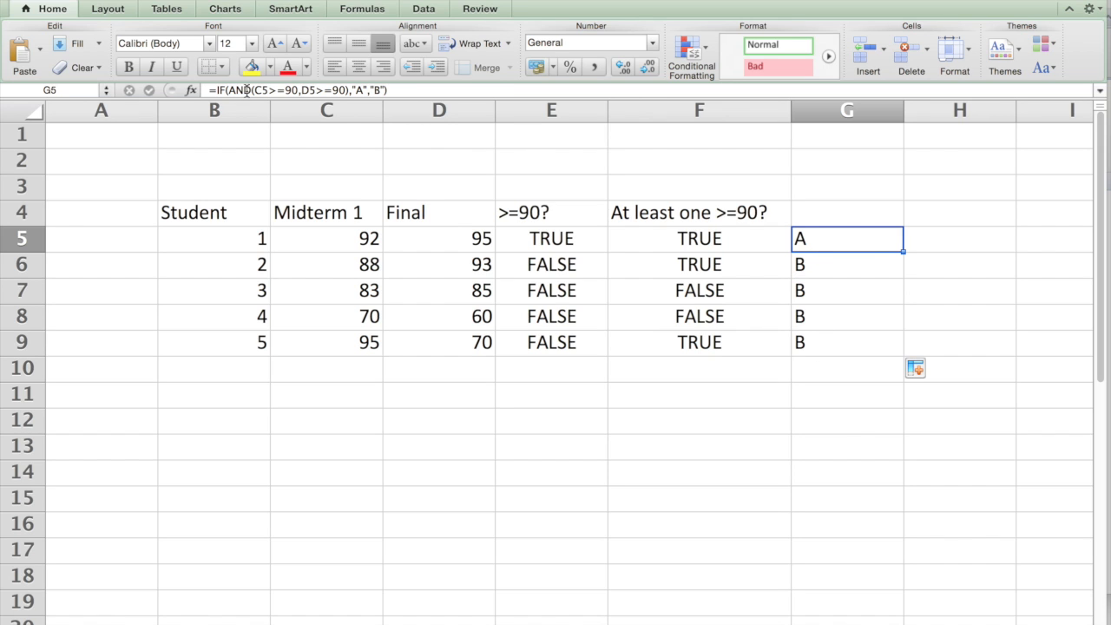
{"action": "double_click", "coordinate": [847, 238]}
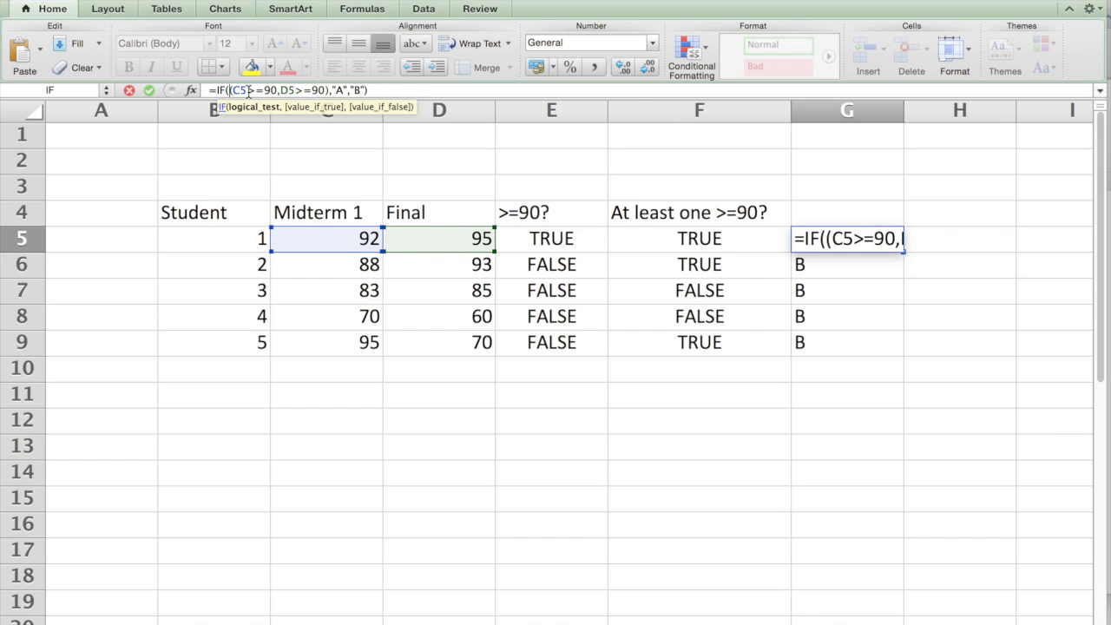
{"action": "key", "text": "Return"}
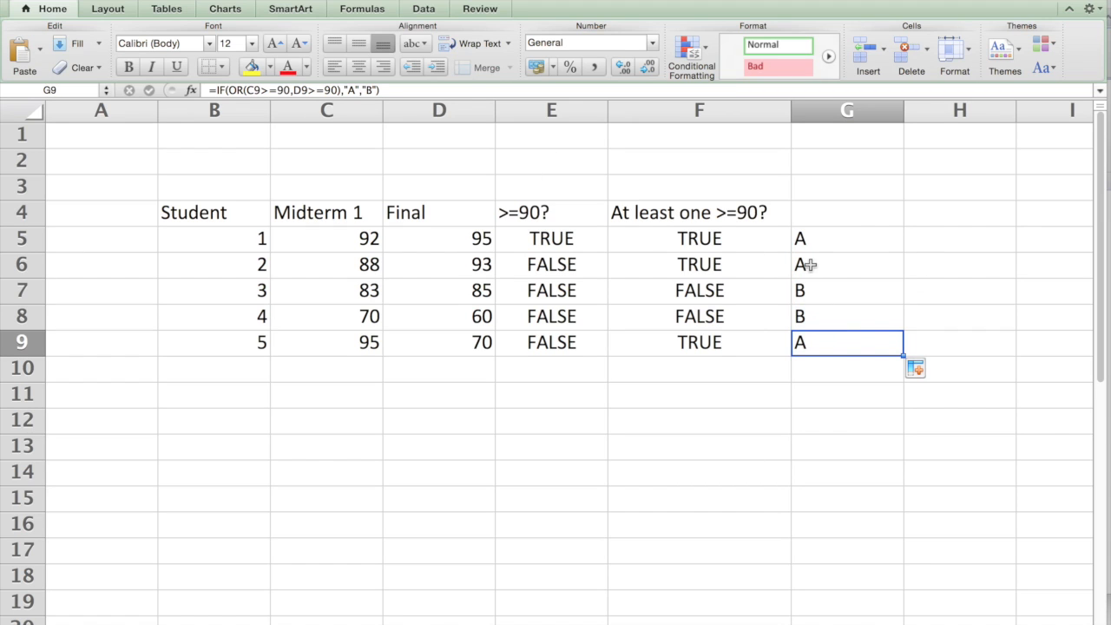
{"action": "mouse_move", "coordinate": [823, 340]}
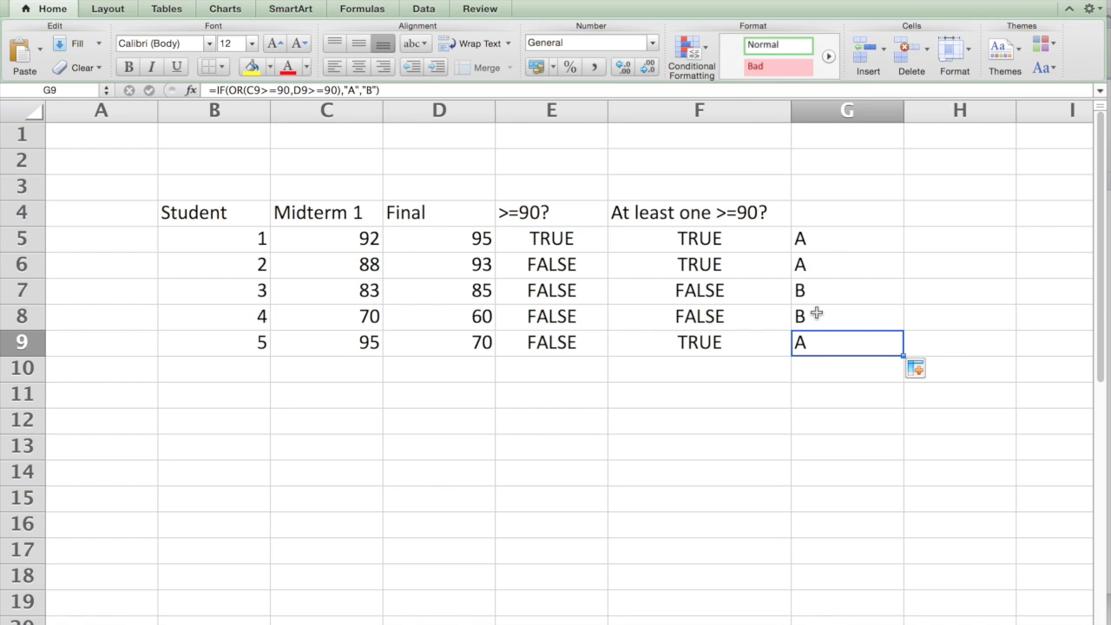
{"action": "mouse_move", "coordinate": [455, 276]}
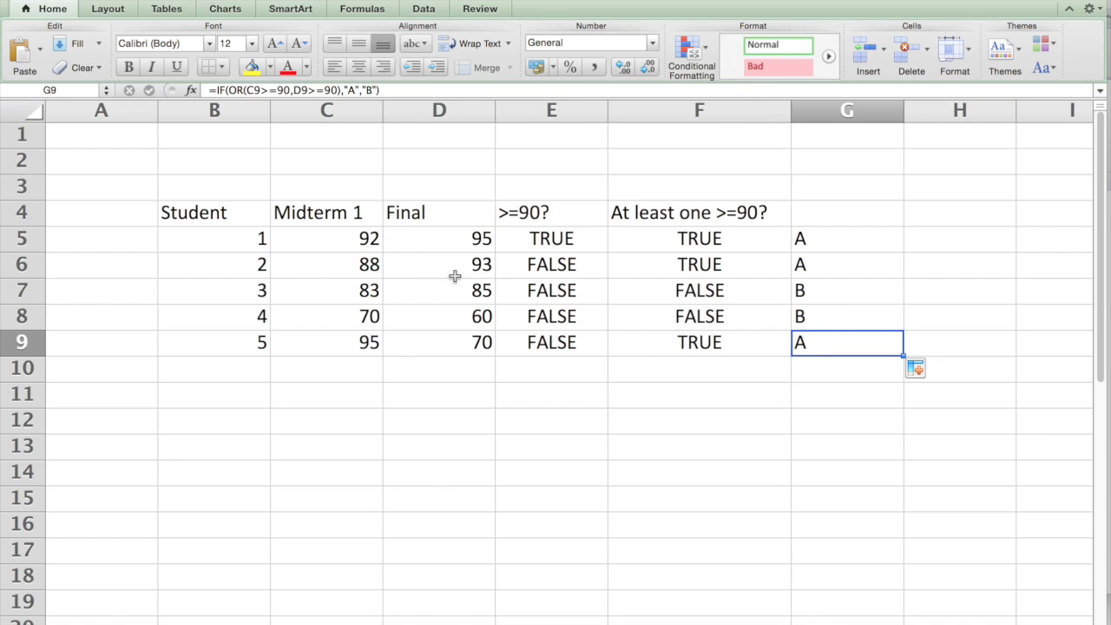
{"action": "mouse_move", "coordinate": [557, 392]}
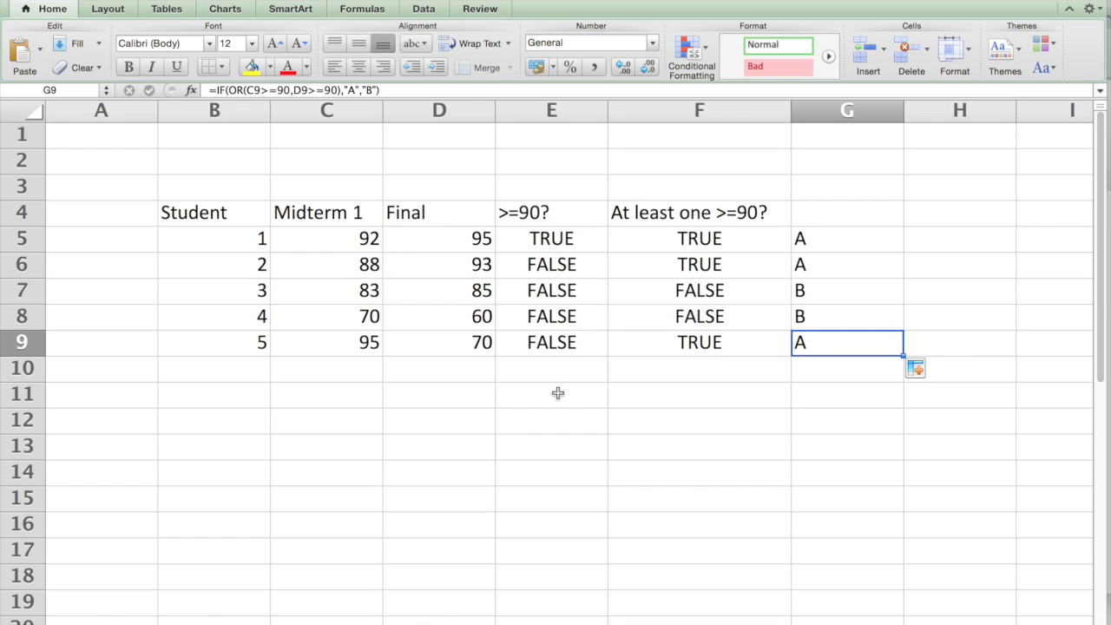